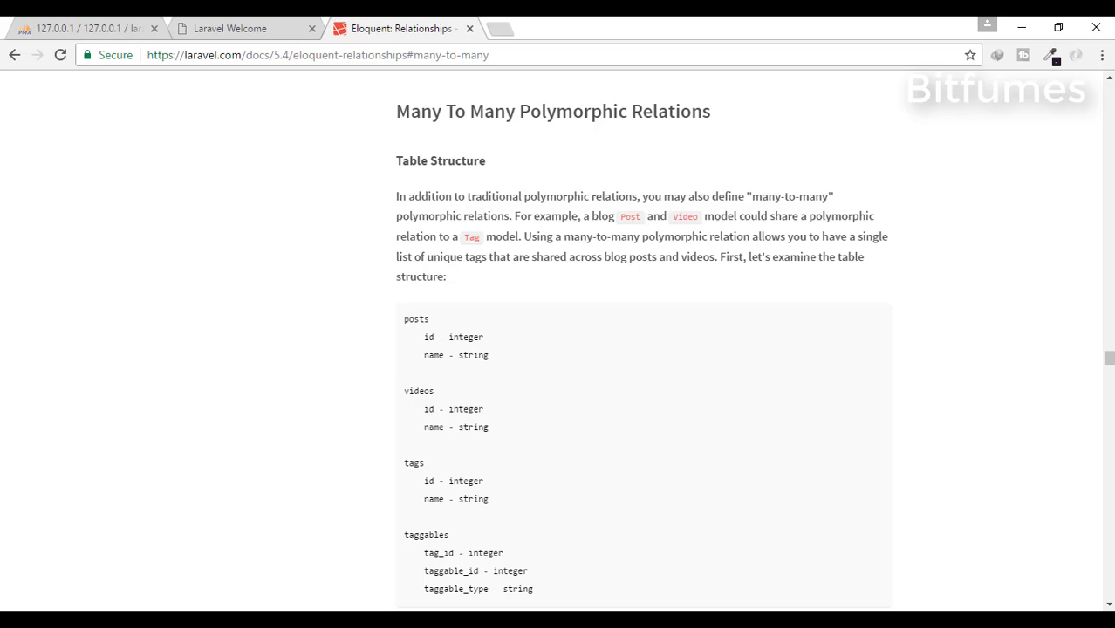
mouse_move(406, 318)
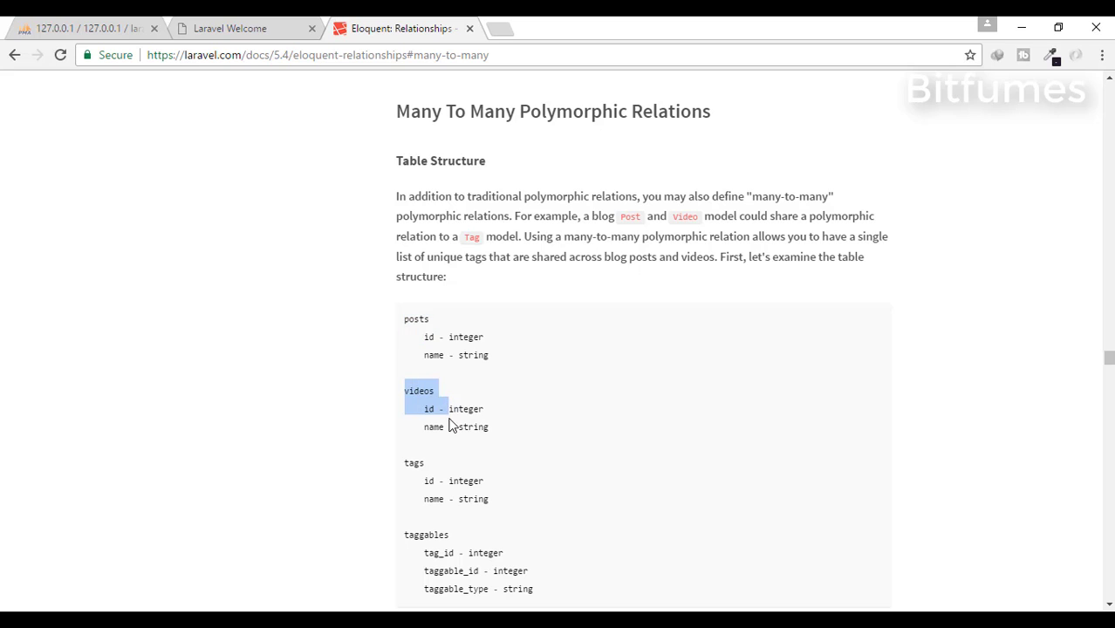
- Write a planning note with 'tag->' and 'body' beneath it, ending on an unindented new line
scroll("down", 3)
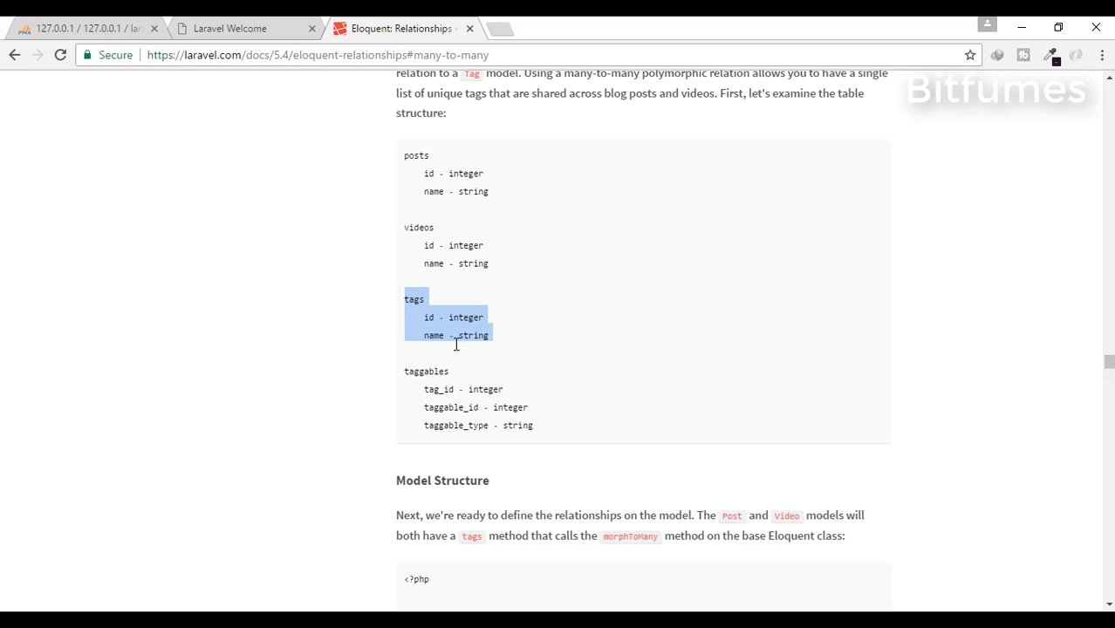
left_click(461, 330)
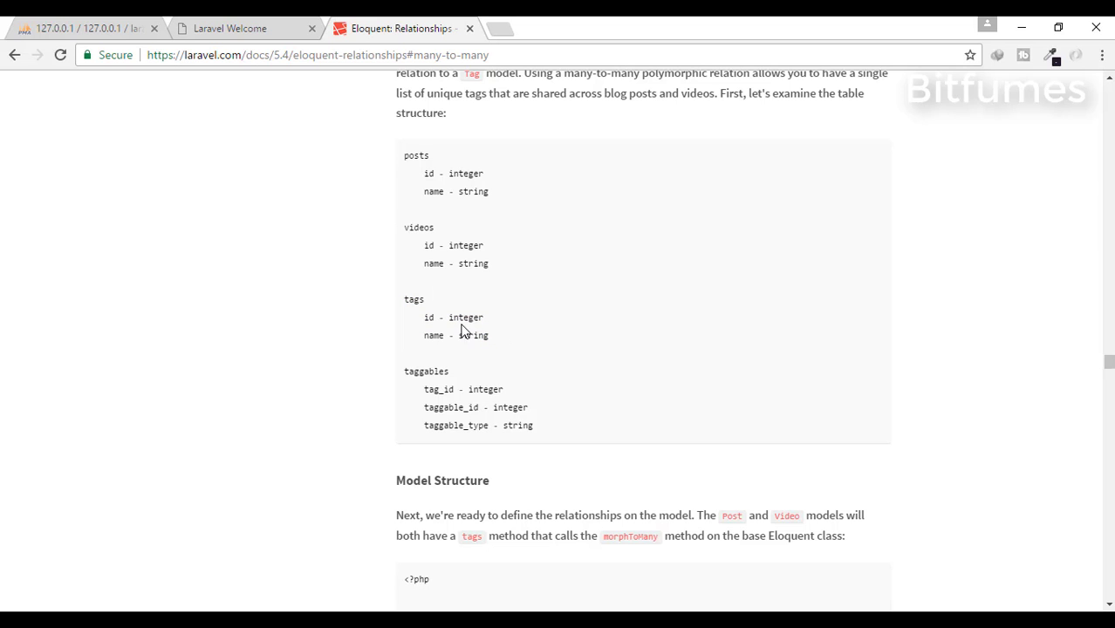
mouse_move(415, 577)
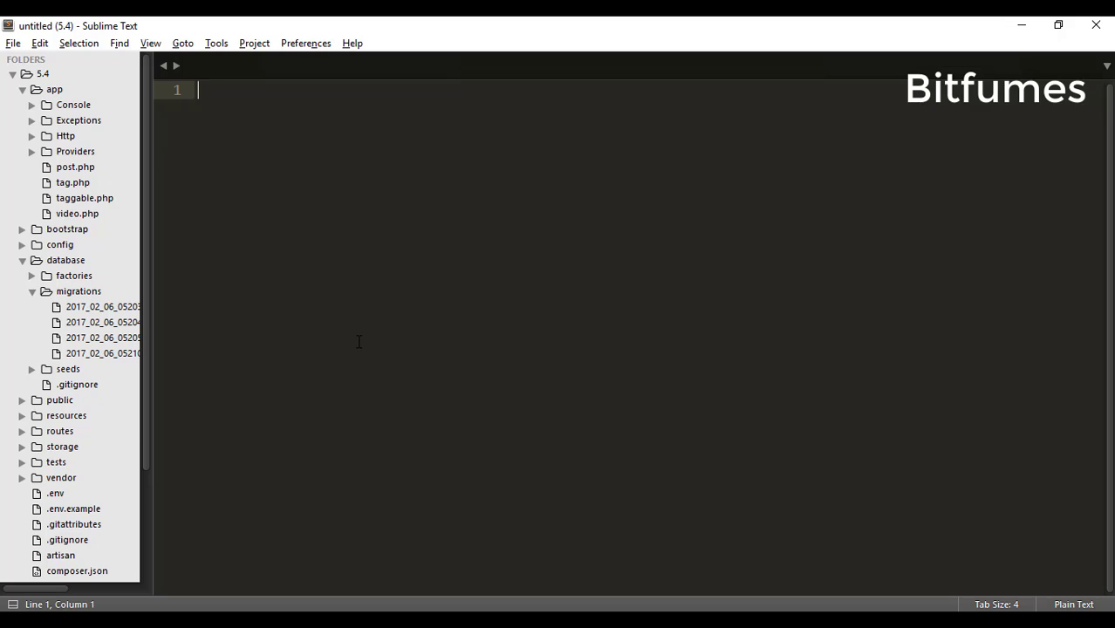
type("tag")
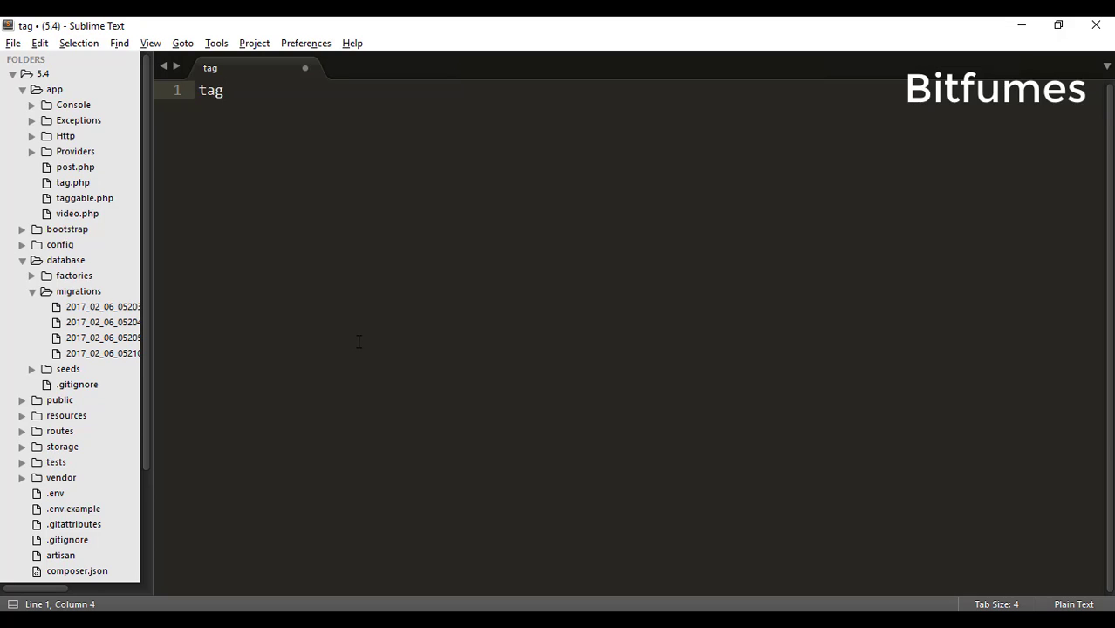
type("->")
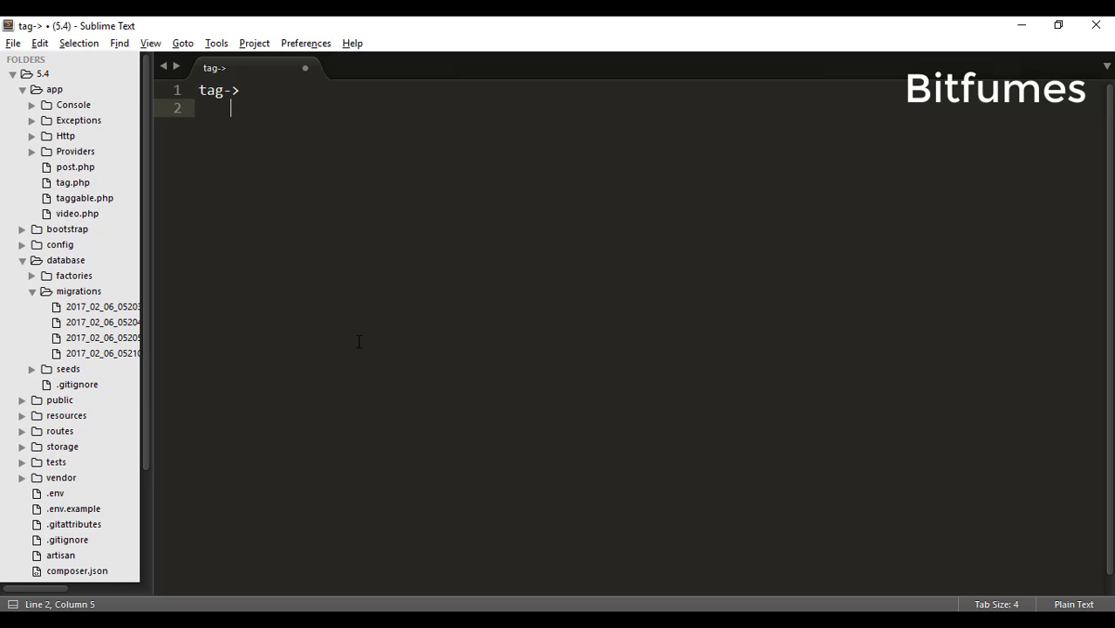
type("body")
type("type")
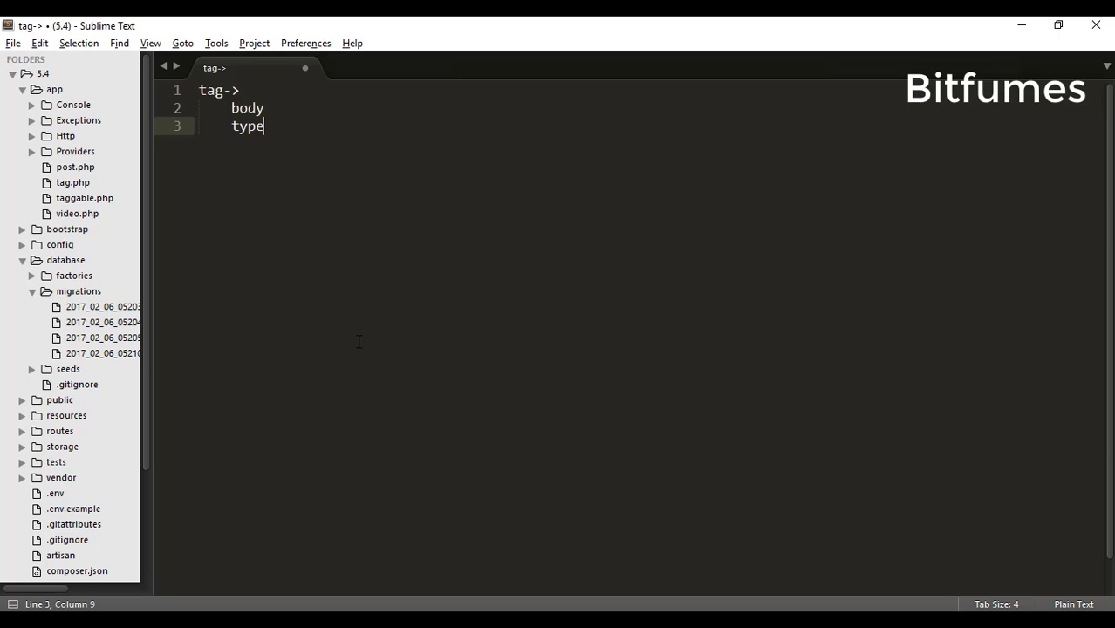
type(":video")
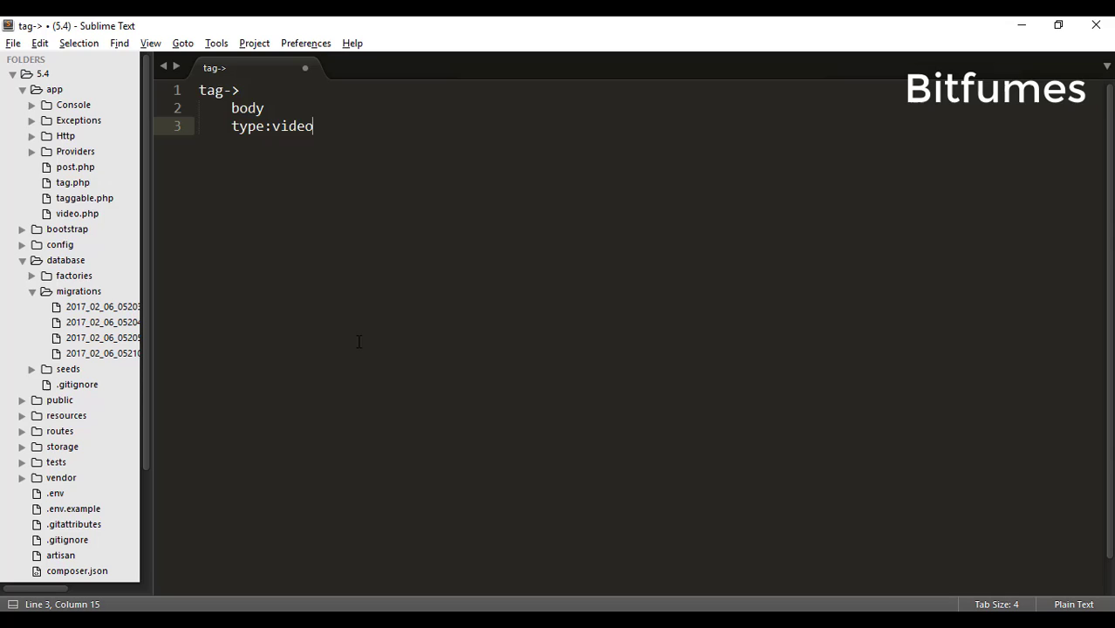
type("/post")
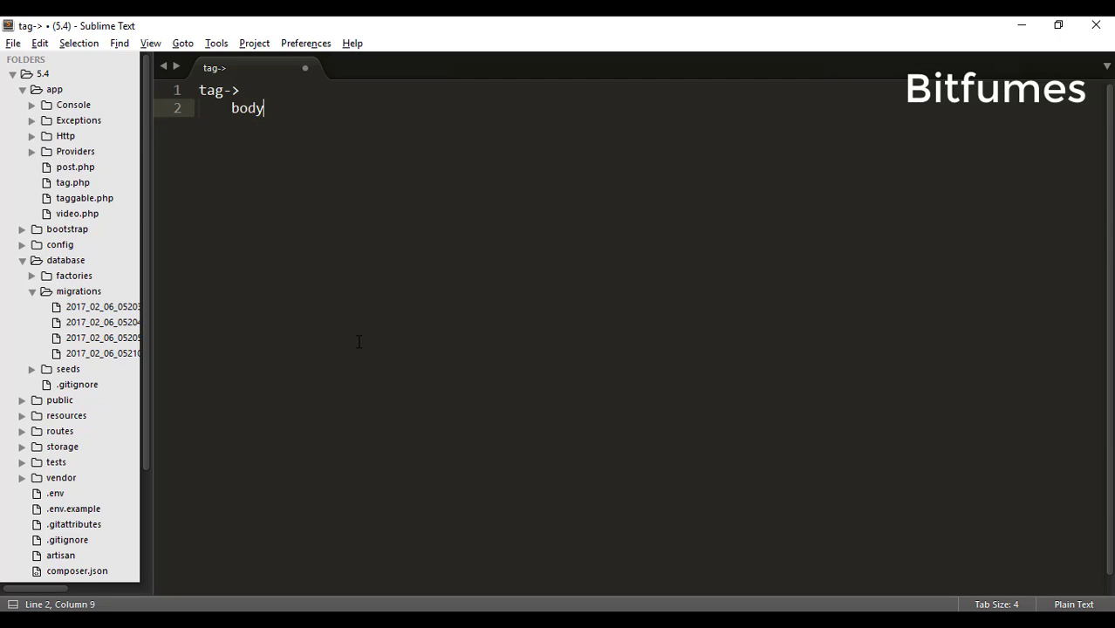
key("Enter")
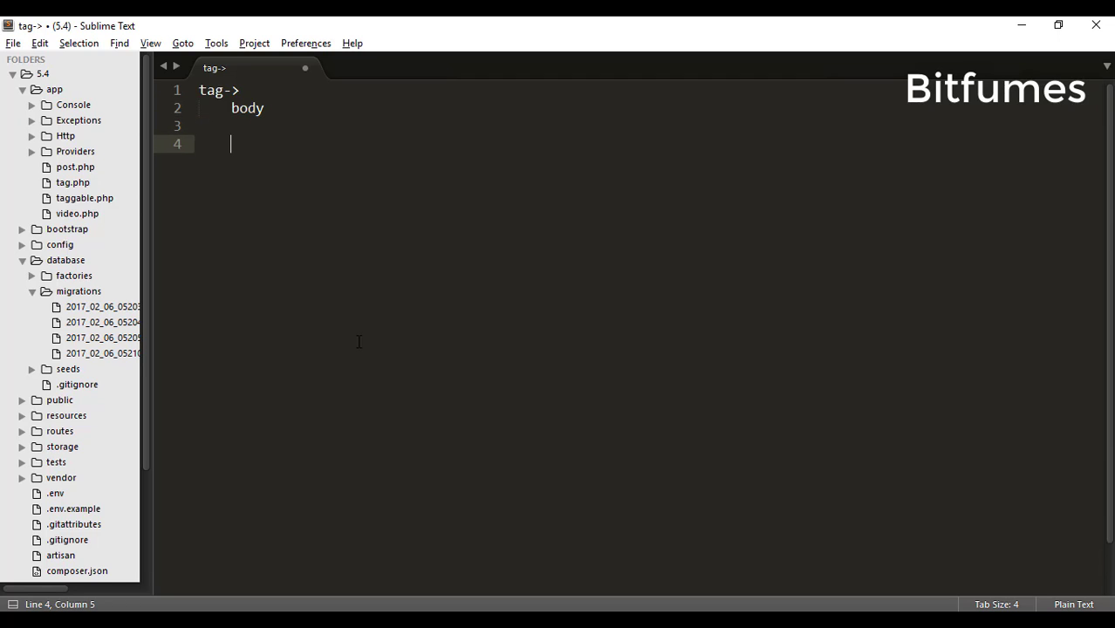
key("Home")
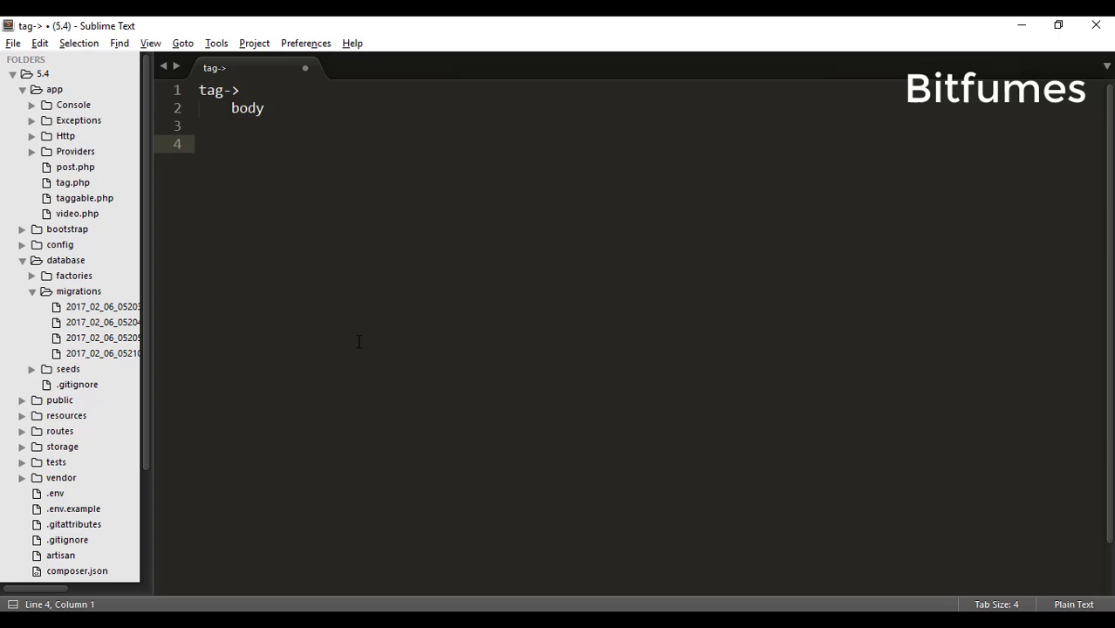
- Add a 'taggable->' block: tag_id, taggable_type:video/post, taggable_id:id of the video or posts
type("taggab")
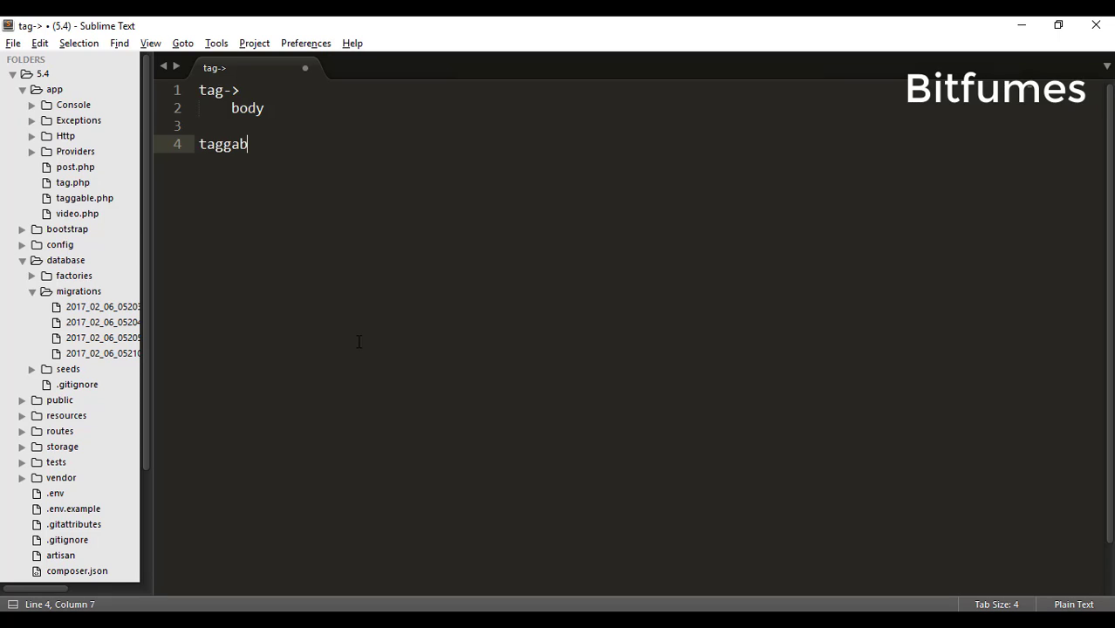
type("le->")
type("ta")
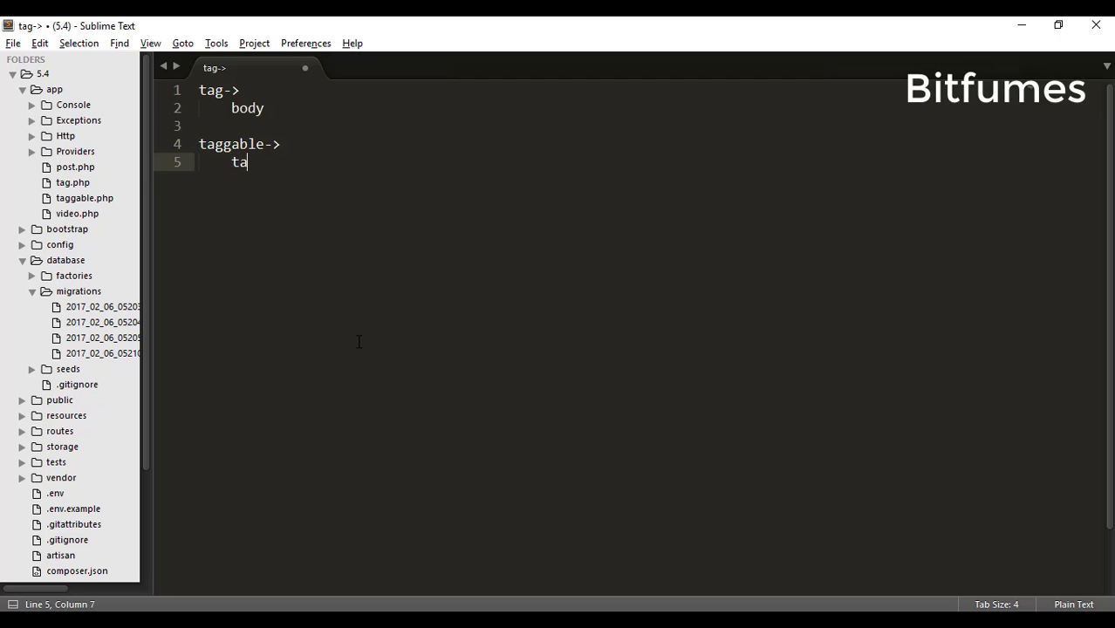
type("g_id")
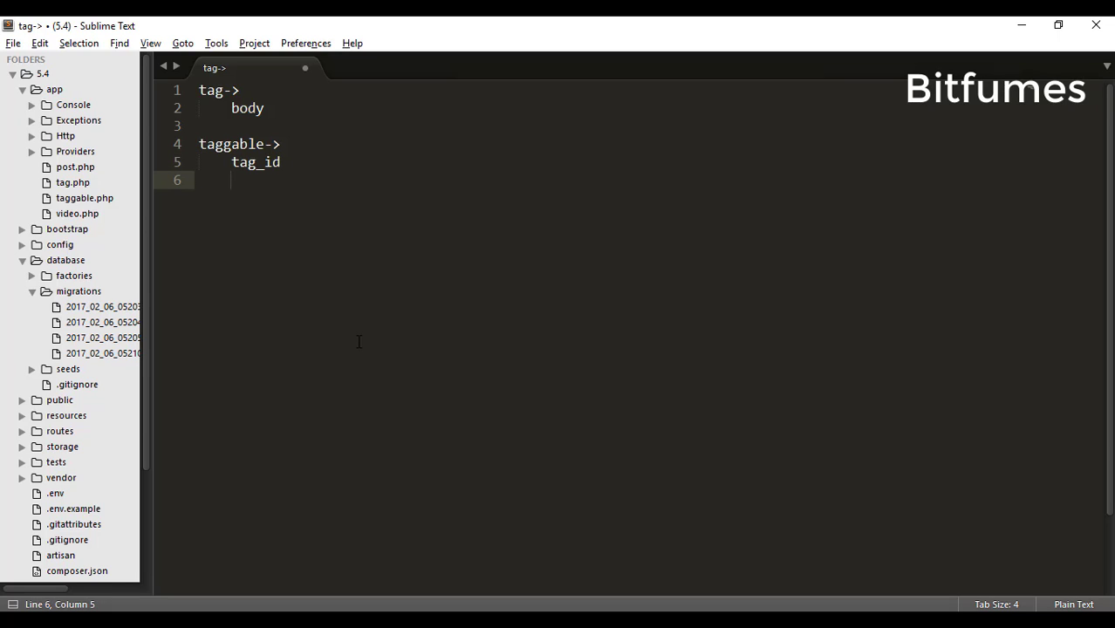
type("taggable_")
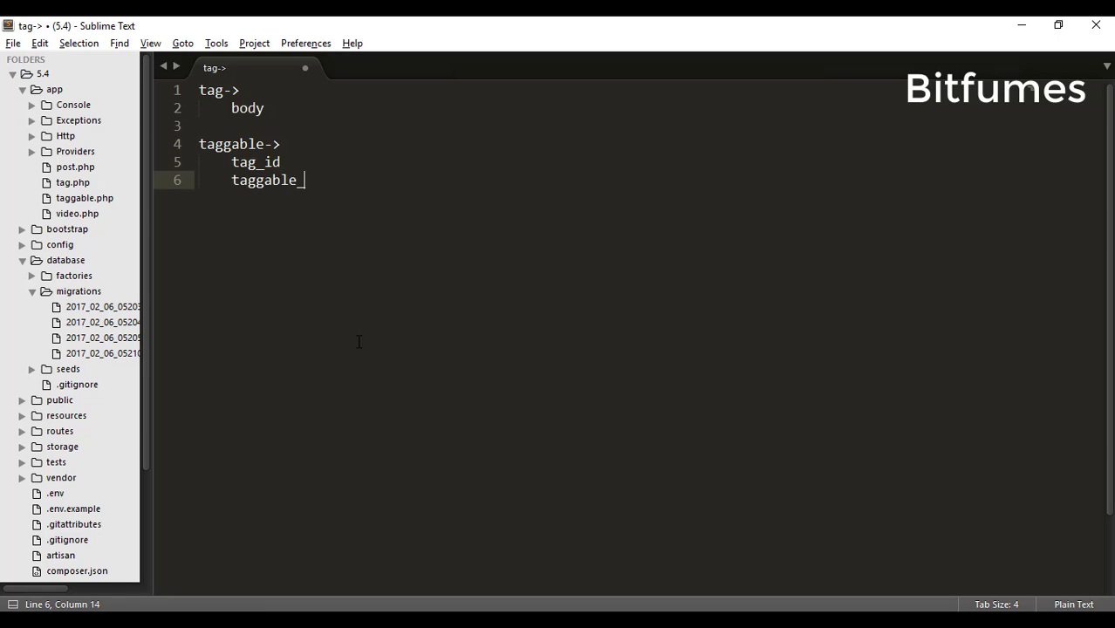
type("type")
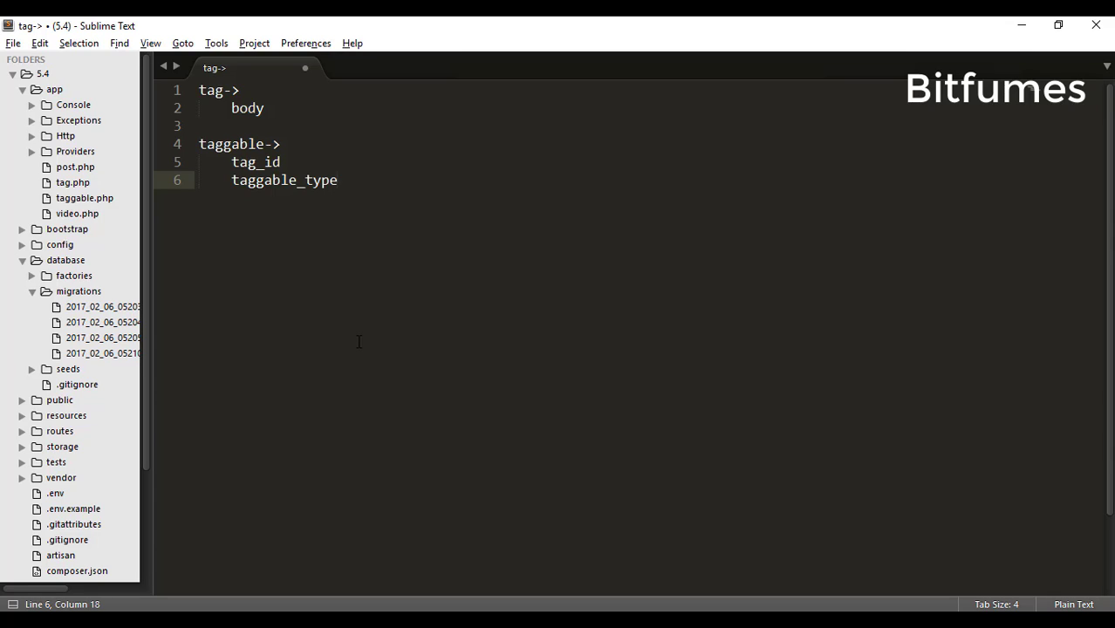
type(":video")
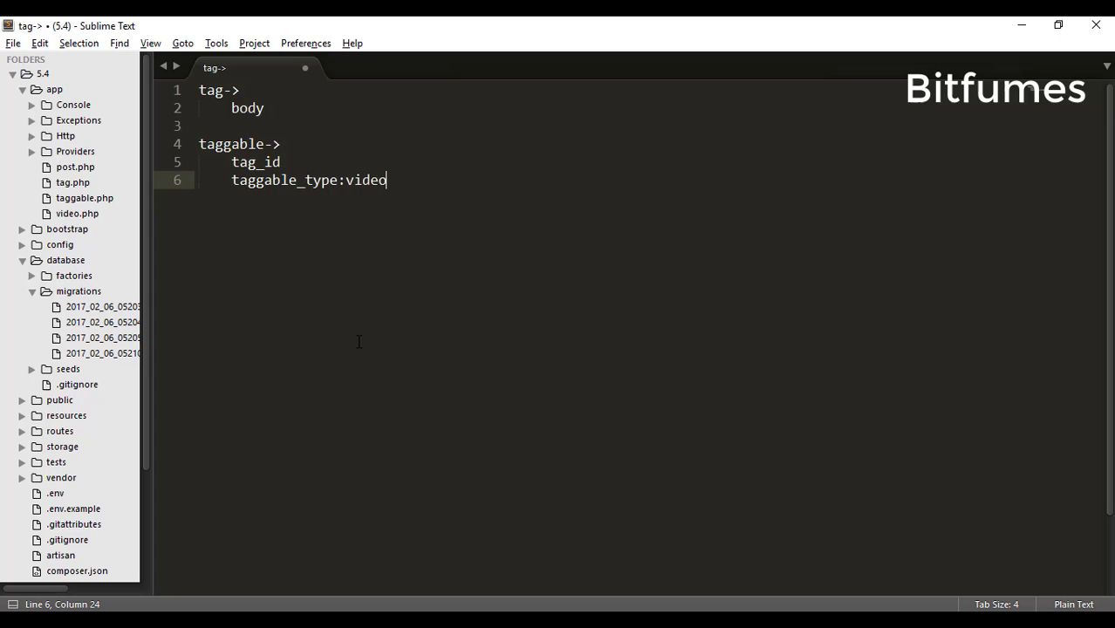
type("/post")
type("taggable_id")
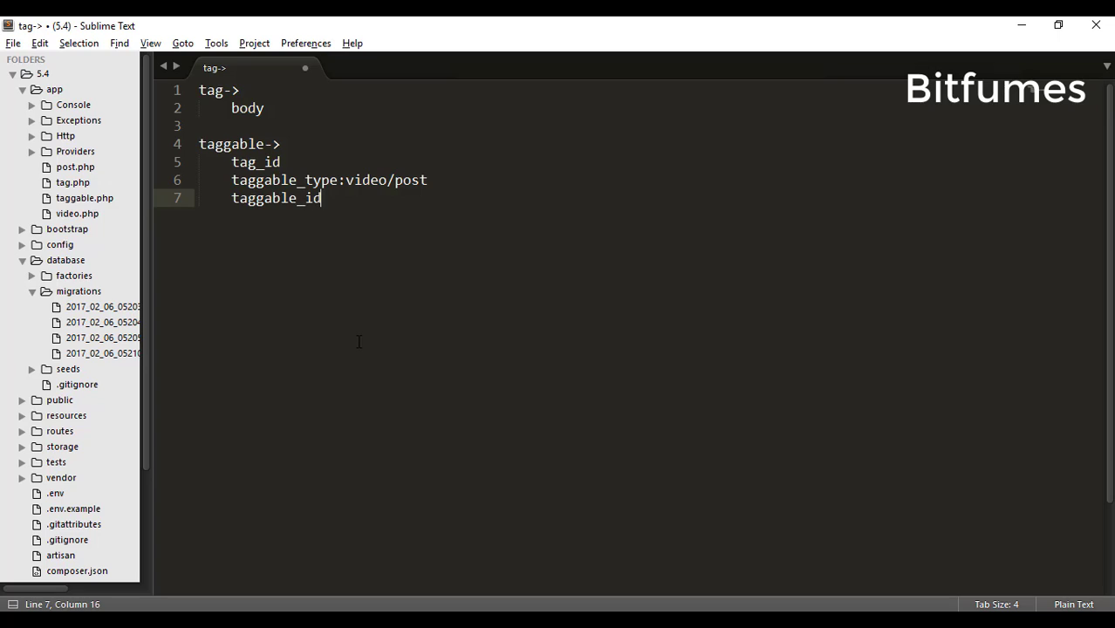
type(":i")
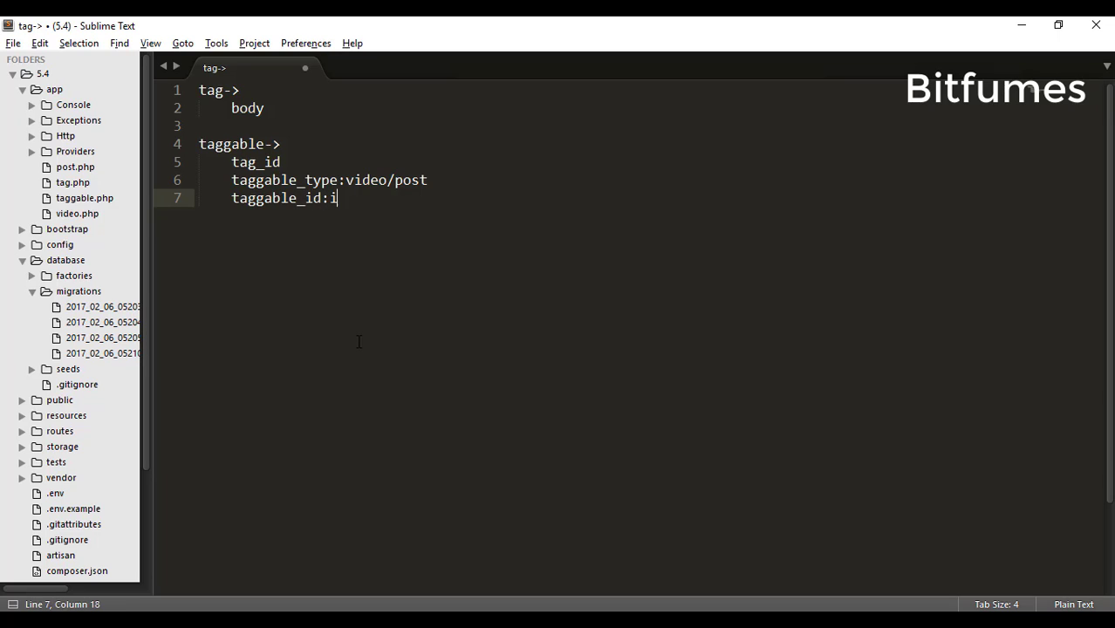
type("d of the video or pos")
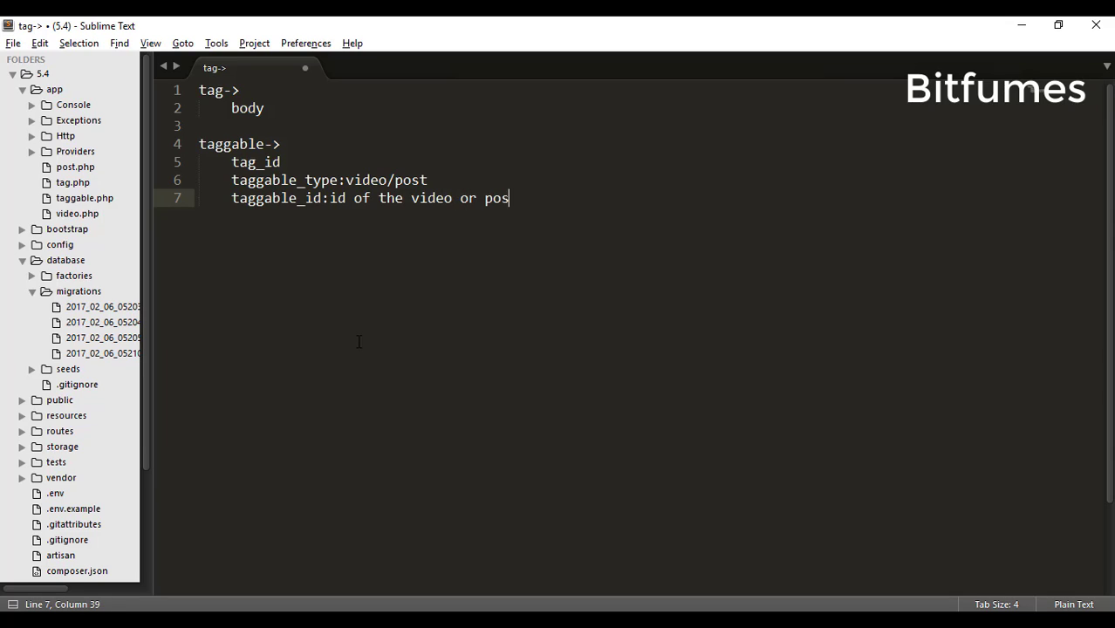
type("ts")
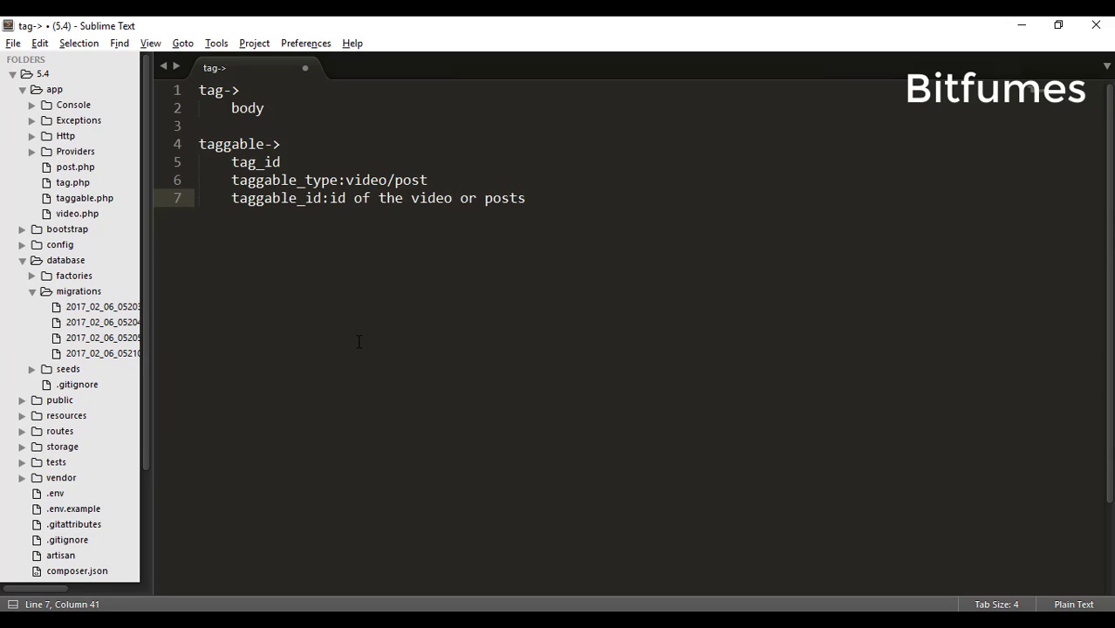
left_click(393, 29)
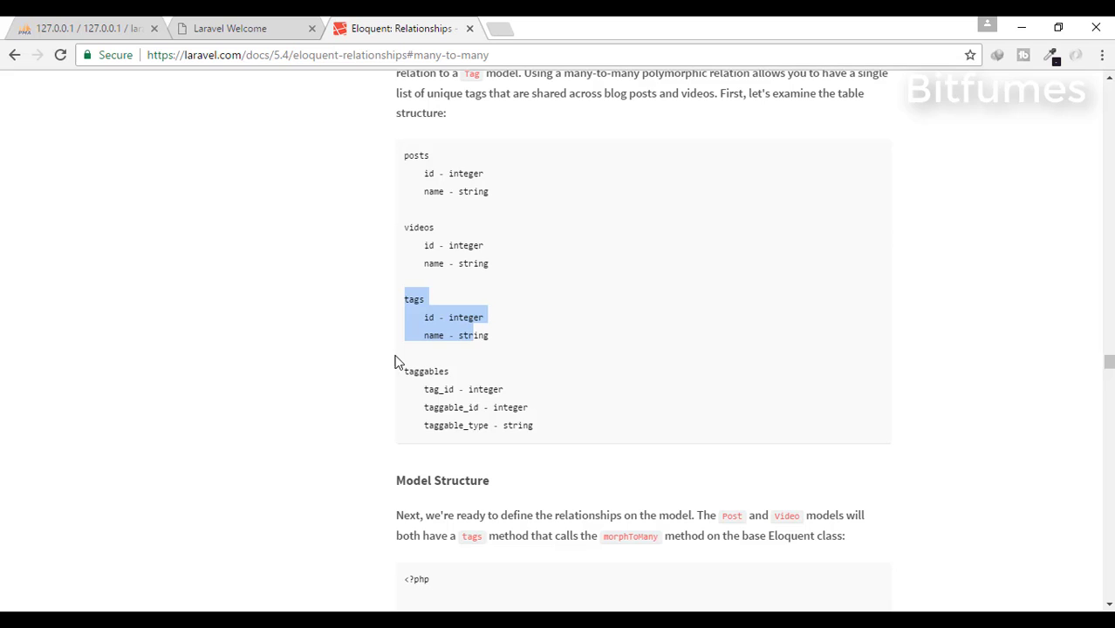
left_click(559, 391)
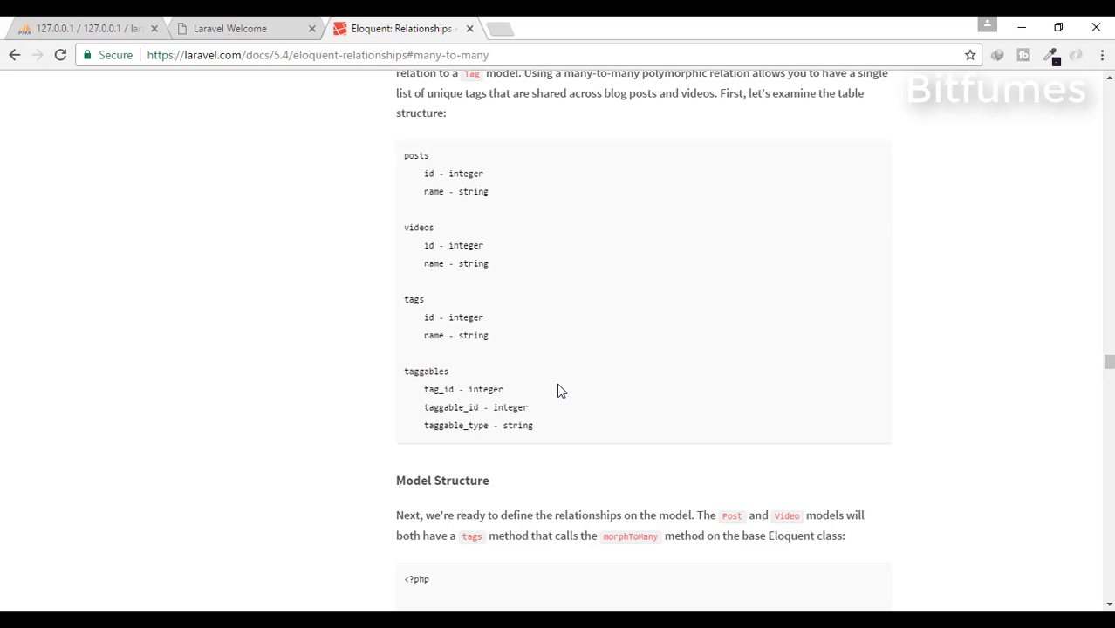
mouse_move(402, 207)
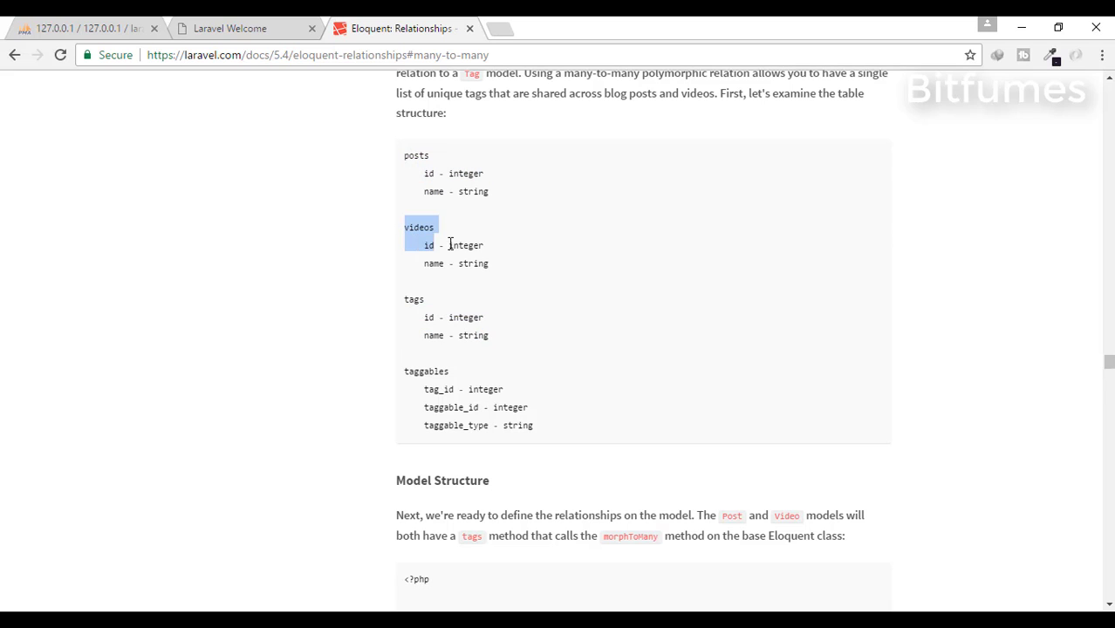
left_click(579, 445)
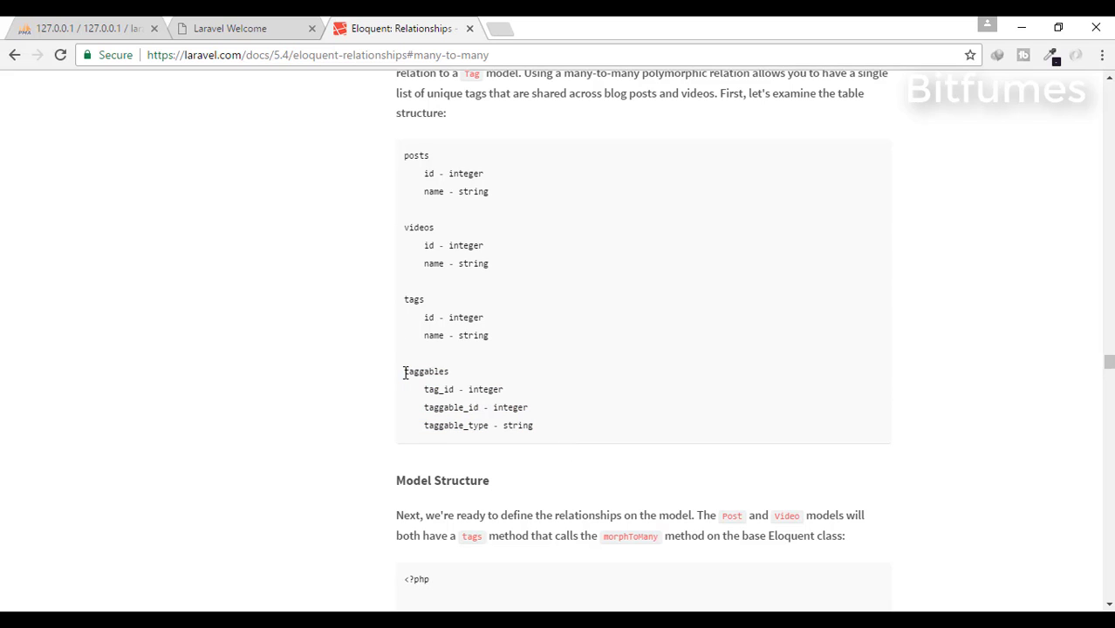
left_click(78, 28)
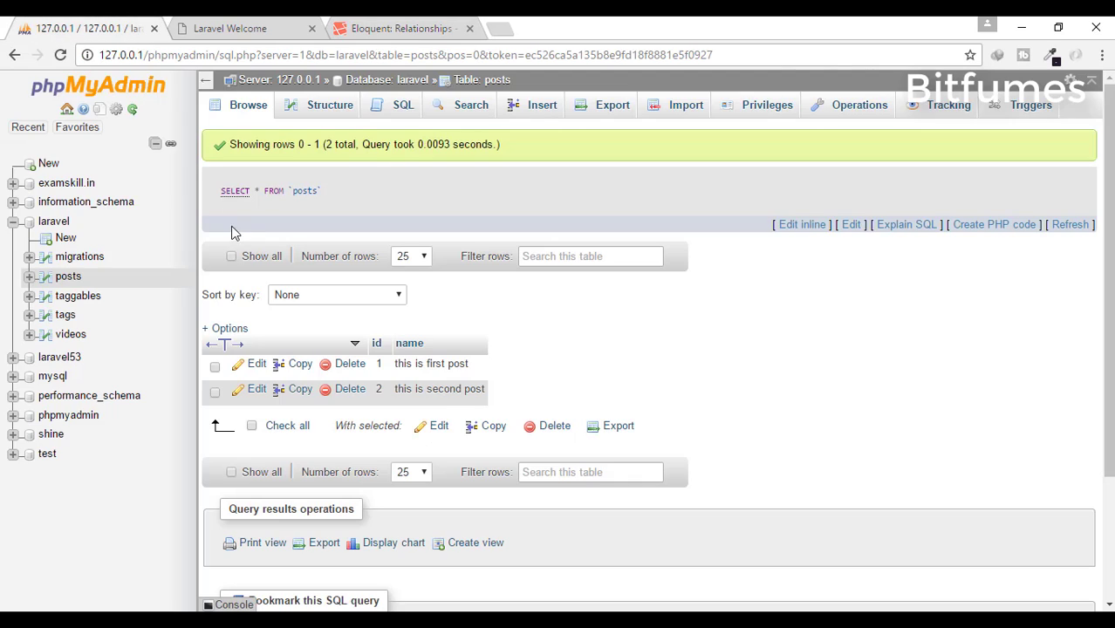
mouse_move(105, 279)
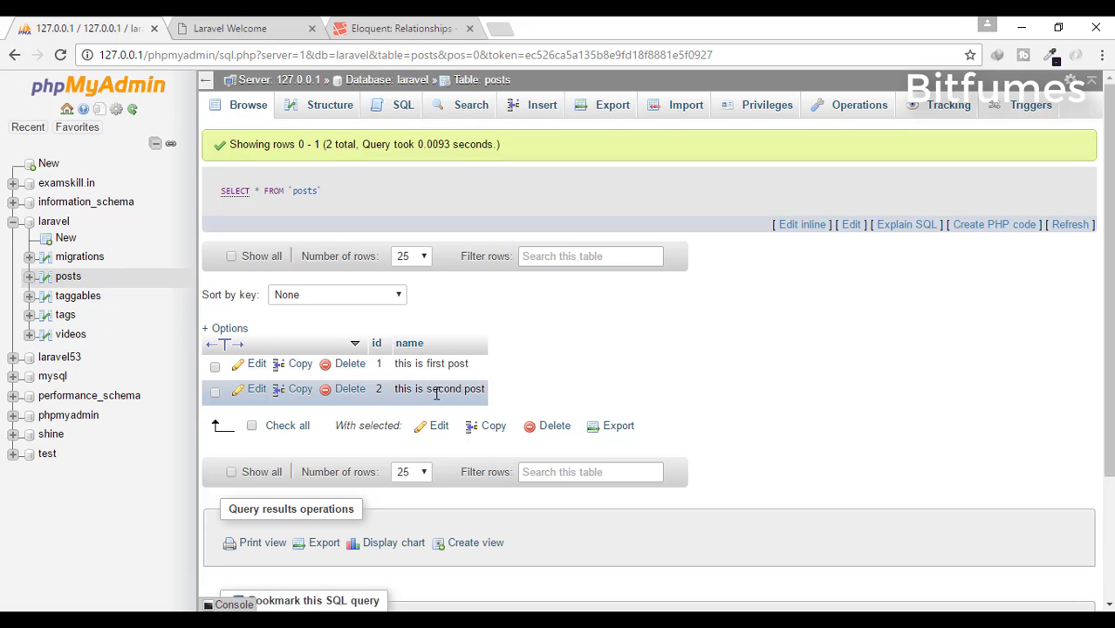
- Browse the videos table's two rows, then the tags table with bitfumes and sarthaksavvy
left_click(71, 334)
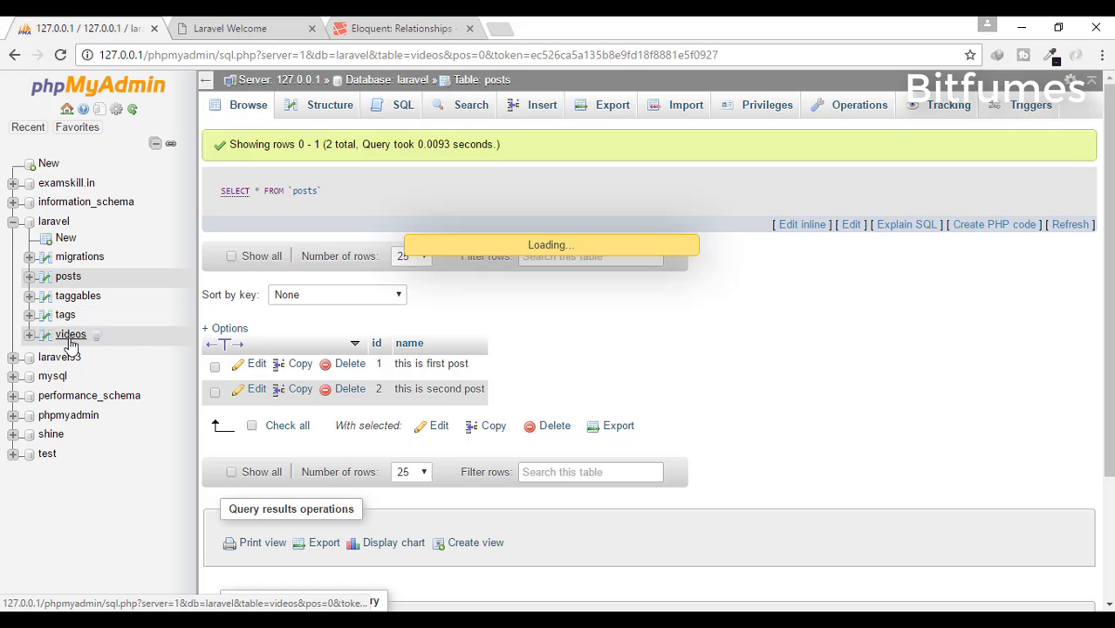
left_click(71, 334)
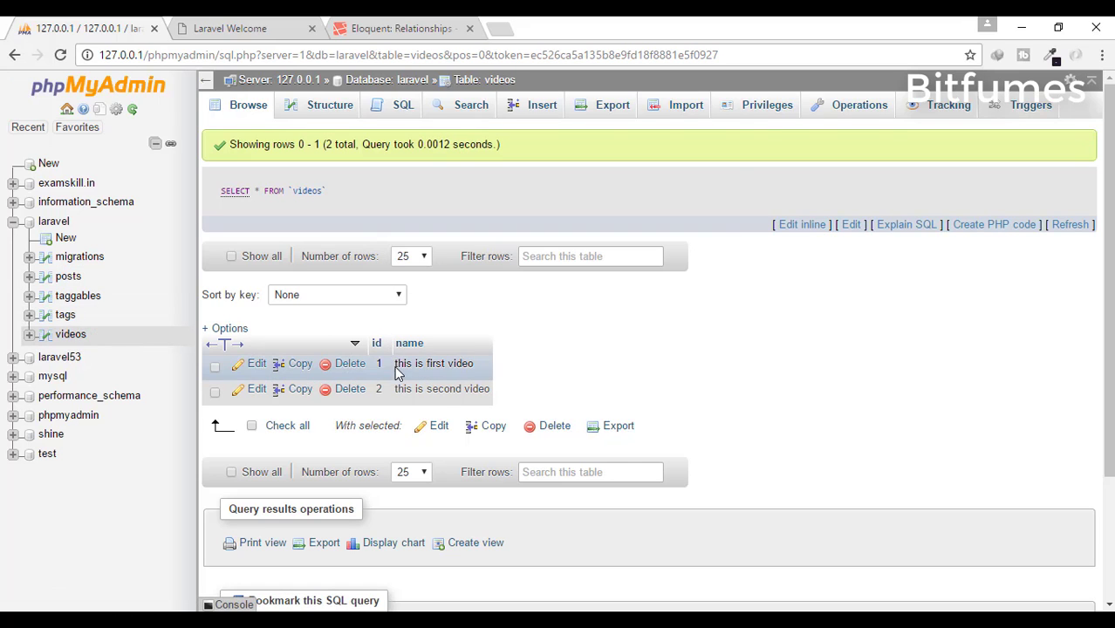
mouse_move(95, 327)
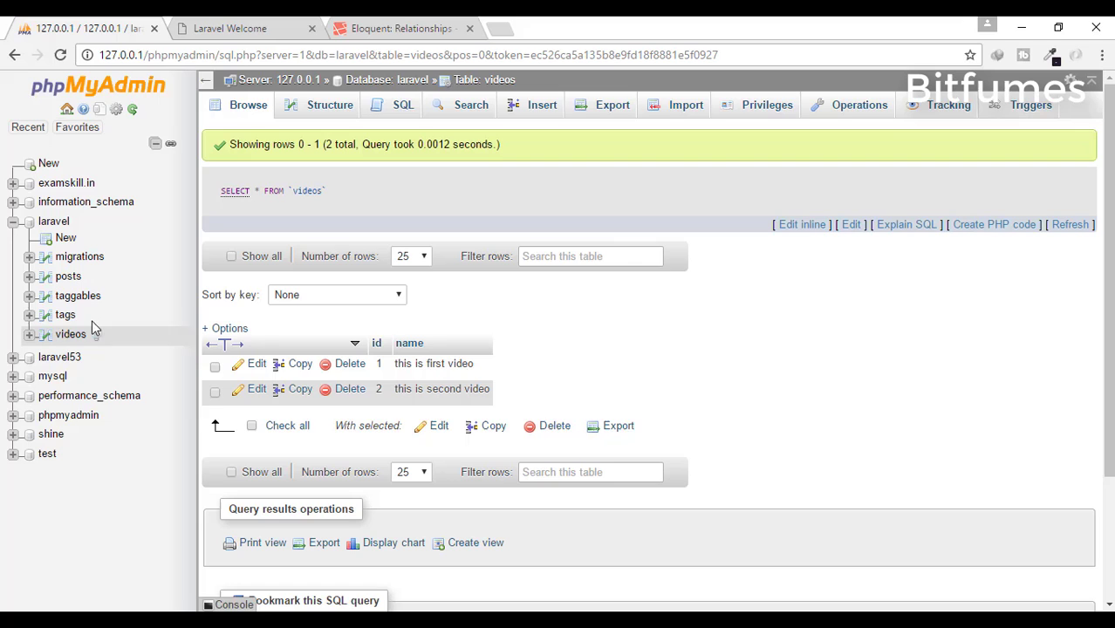
left_click(65, 314)
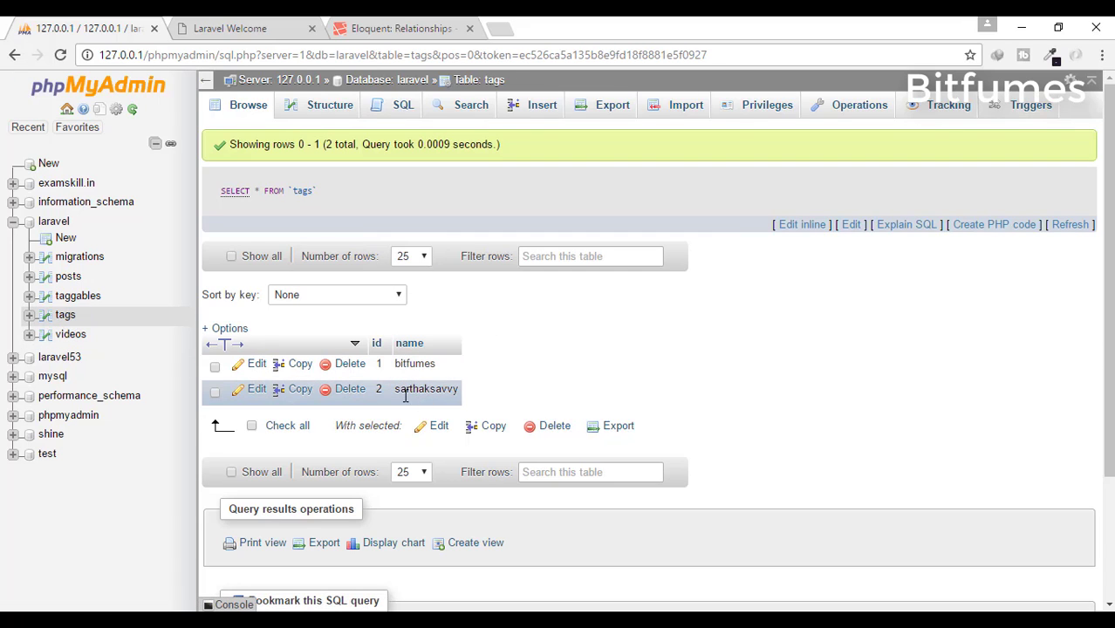
mouse_move(443, 389)
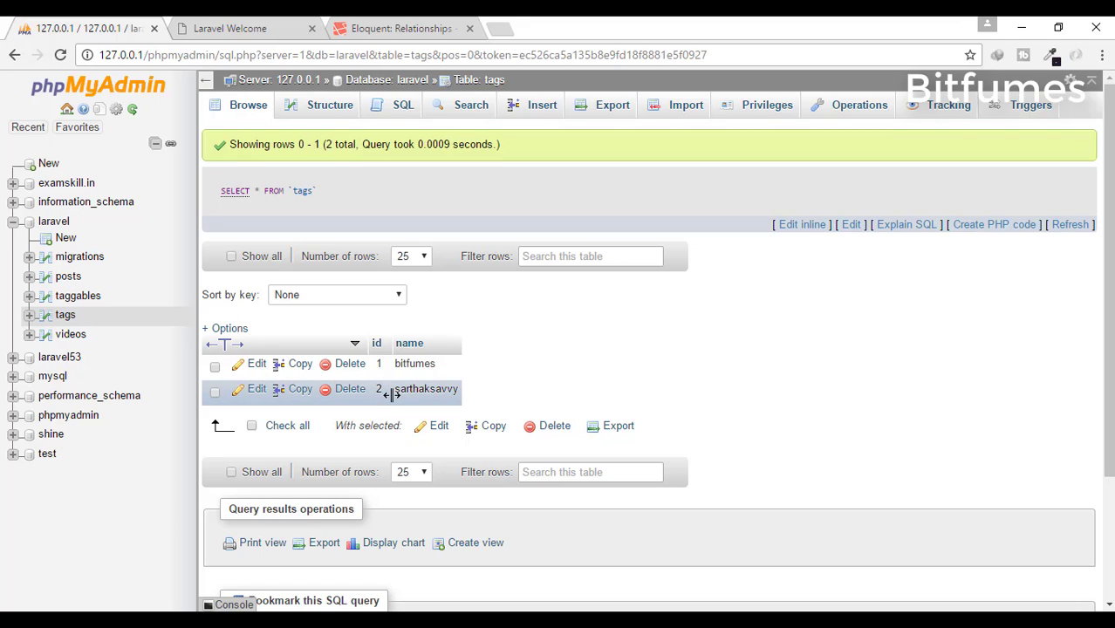
mouse_move(462, 398)
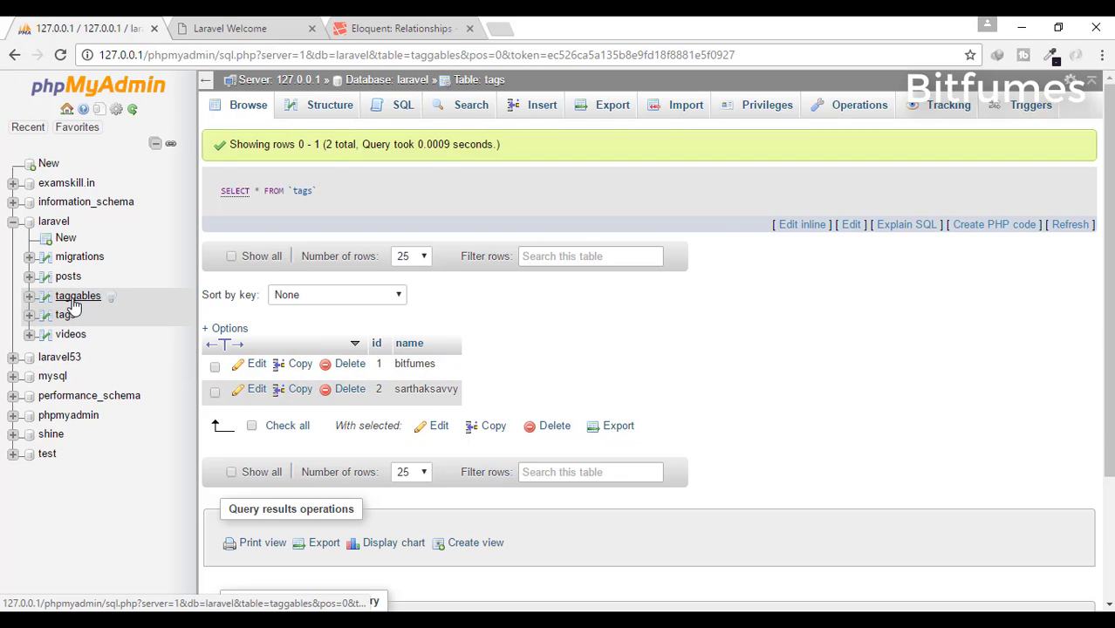
- Check the taggables table's four rows, then close the notes tab without saving
left_click(77, 296)
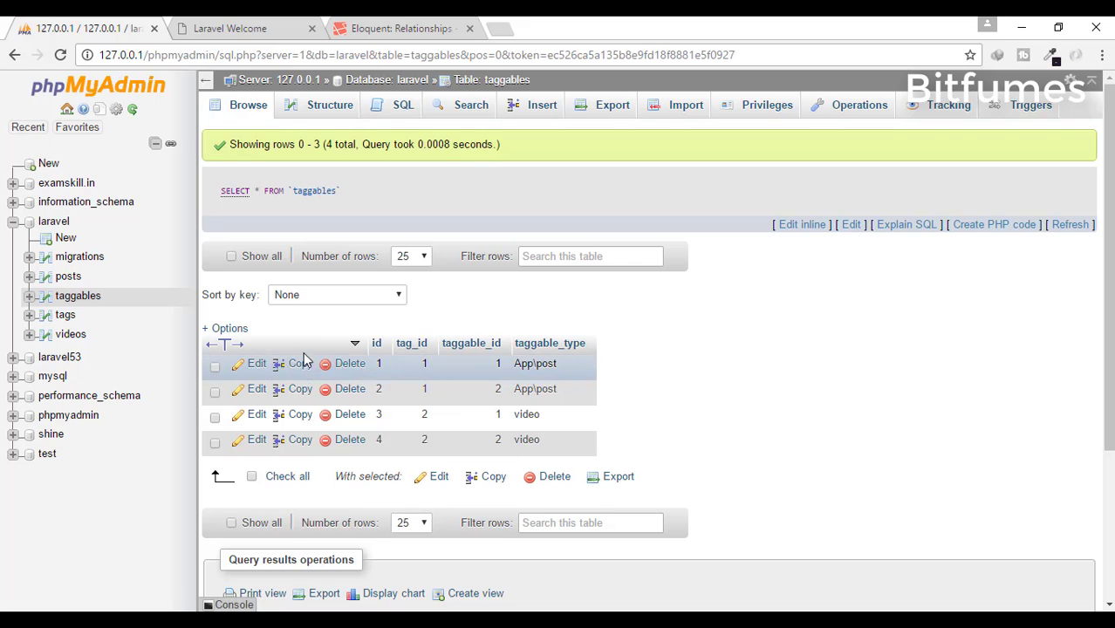
mouse_move(454, 360)
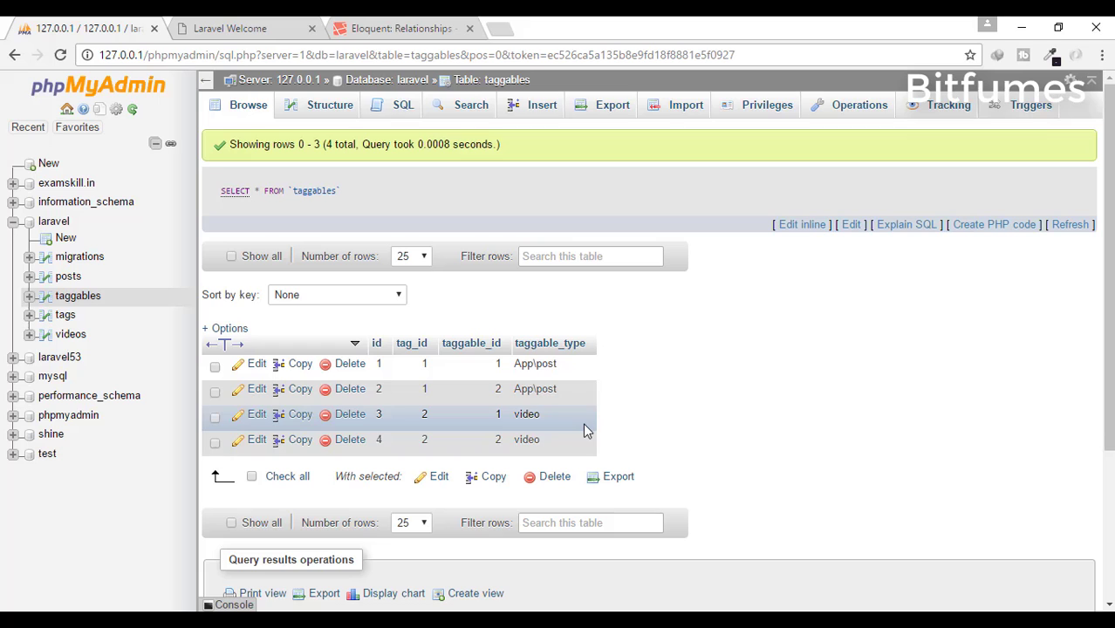
mouse_move(545, 411)
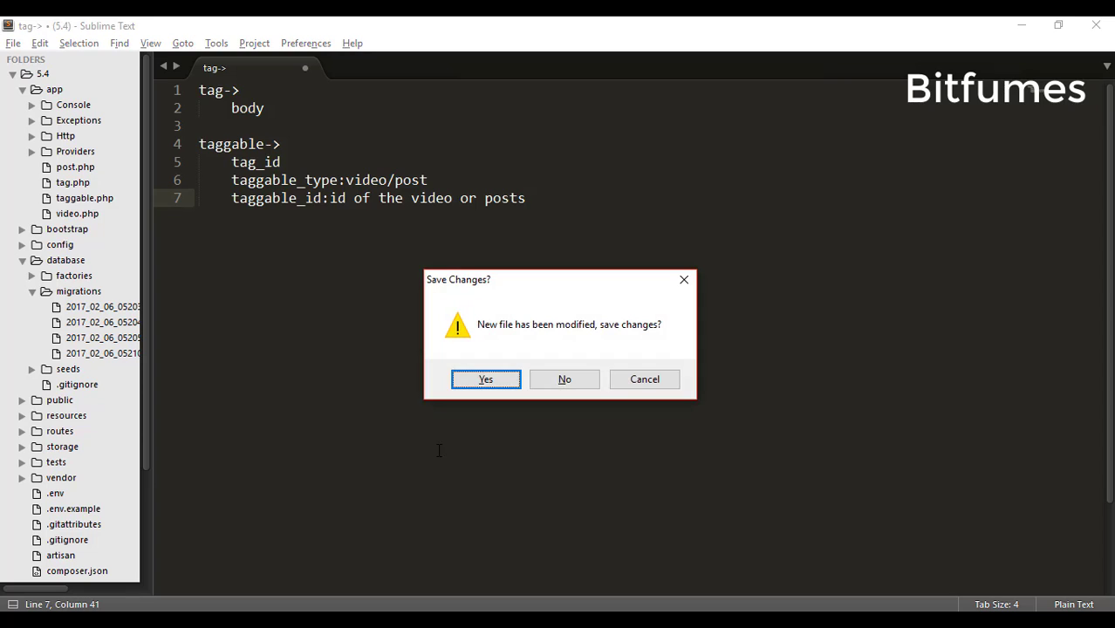
left_click(564, 379)
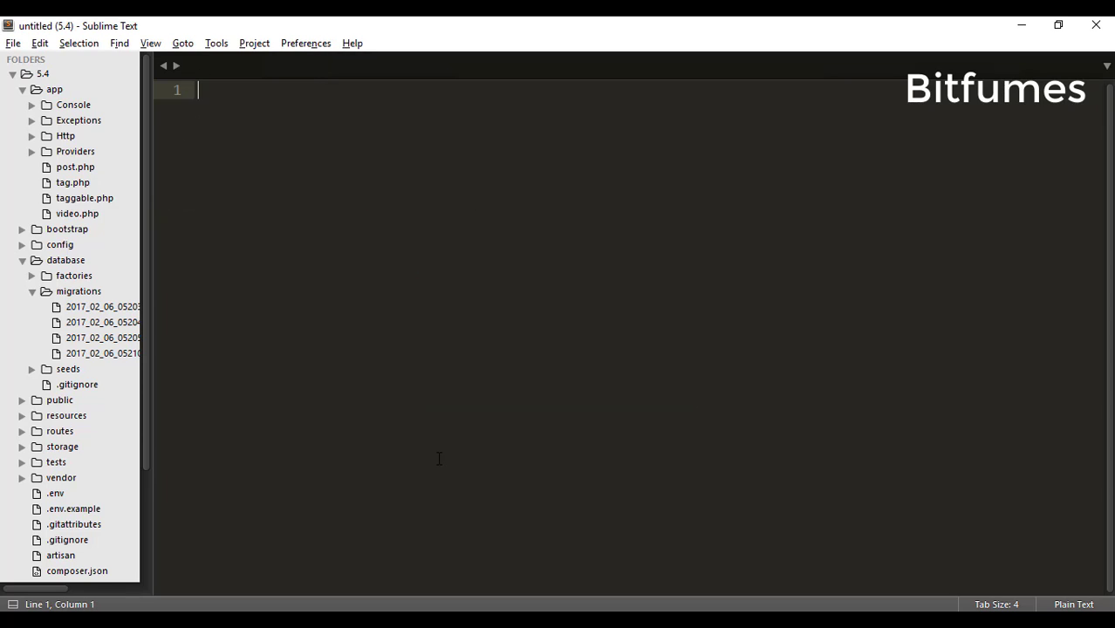
mouse_move(112, 255)
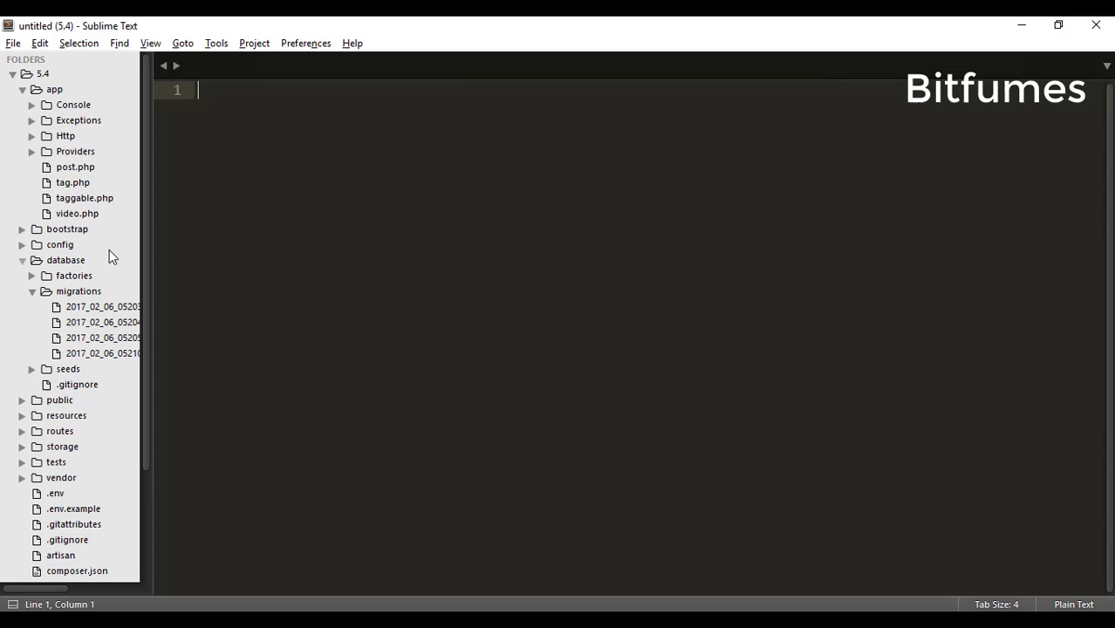
mouse_move(76, 188)
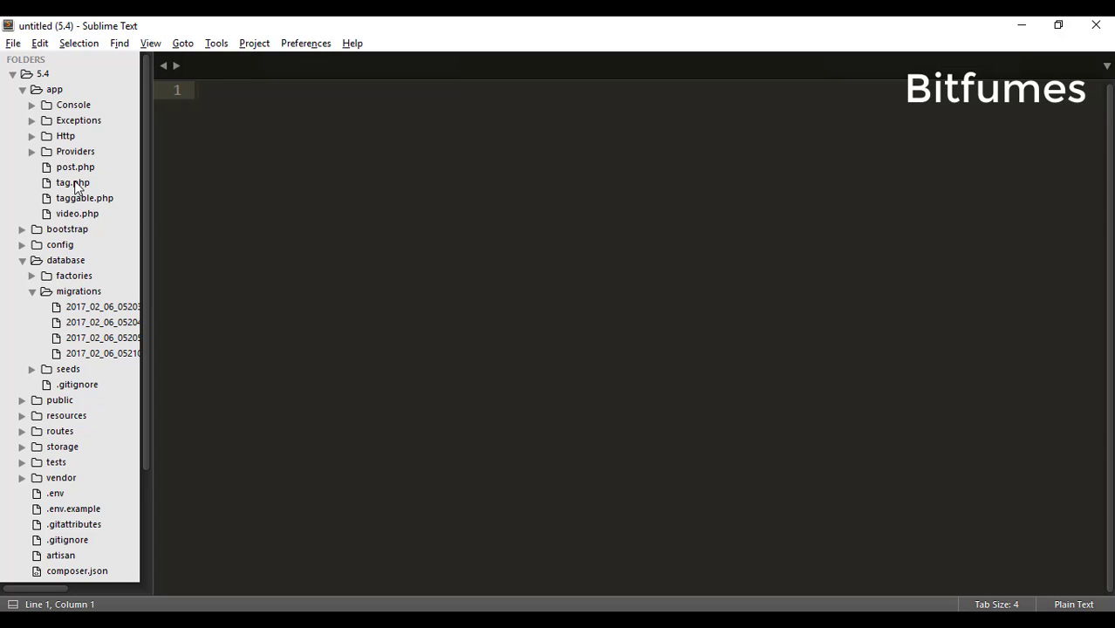
mouse_move(76, 167)
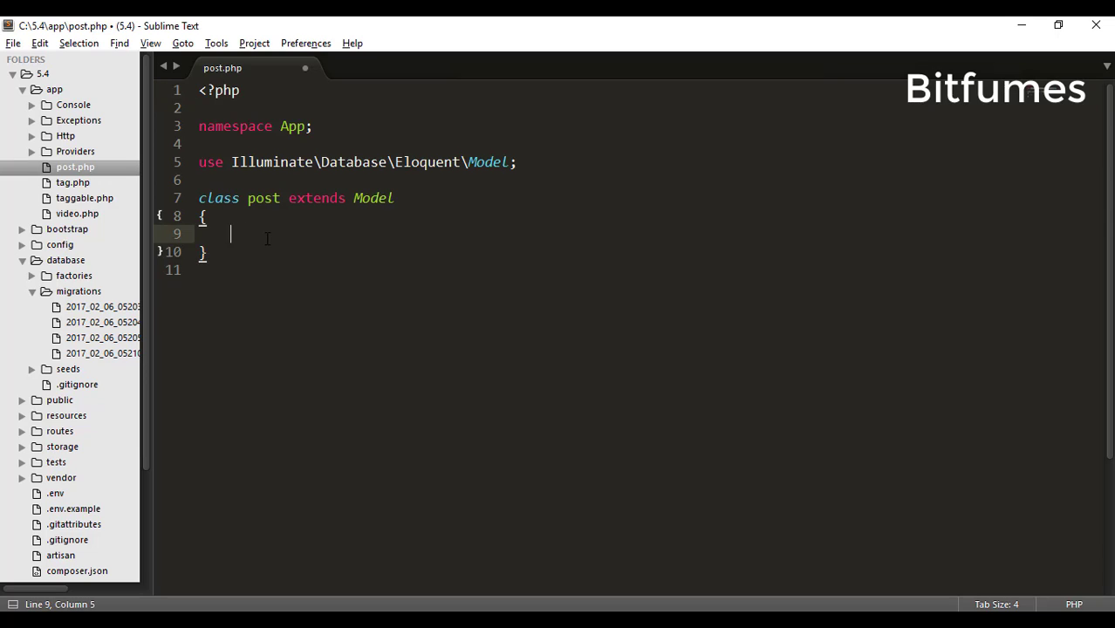
- Add a saved tags() method to post.php returning $this->morphToMany('App\tag','taggable')
type("public function index()")
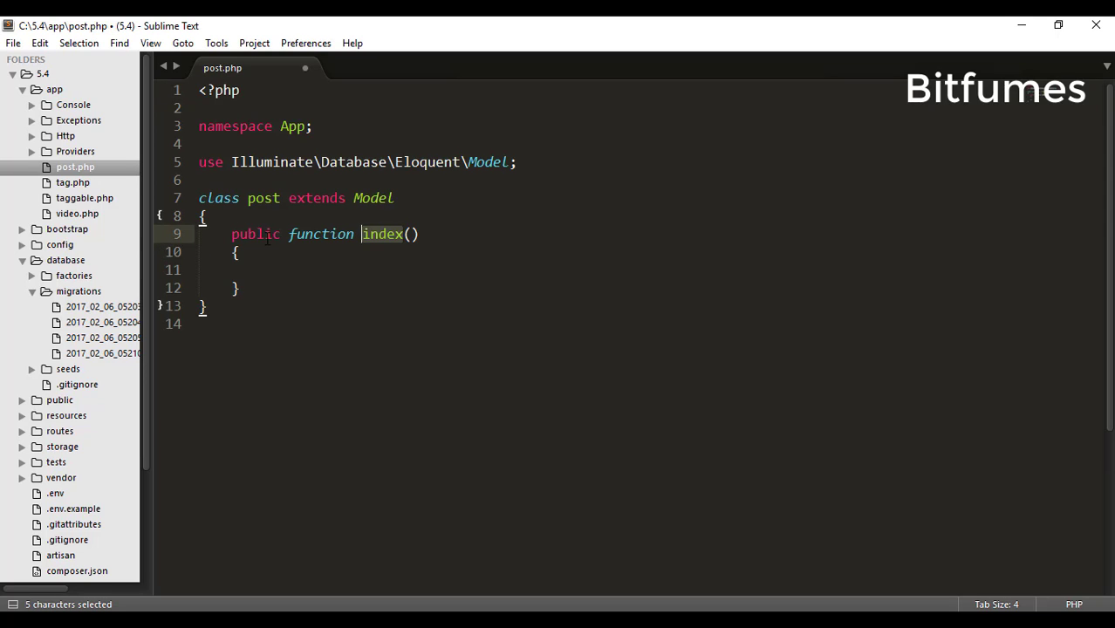
type("tags")
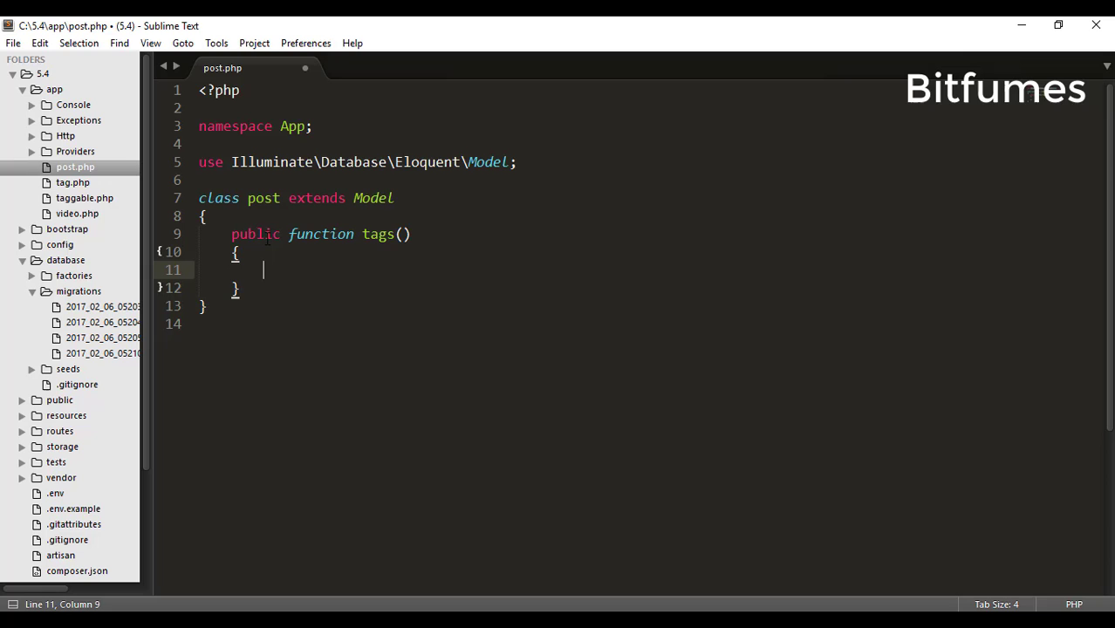
type("return $")
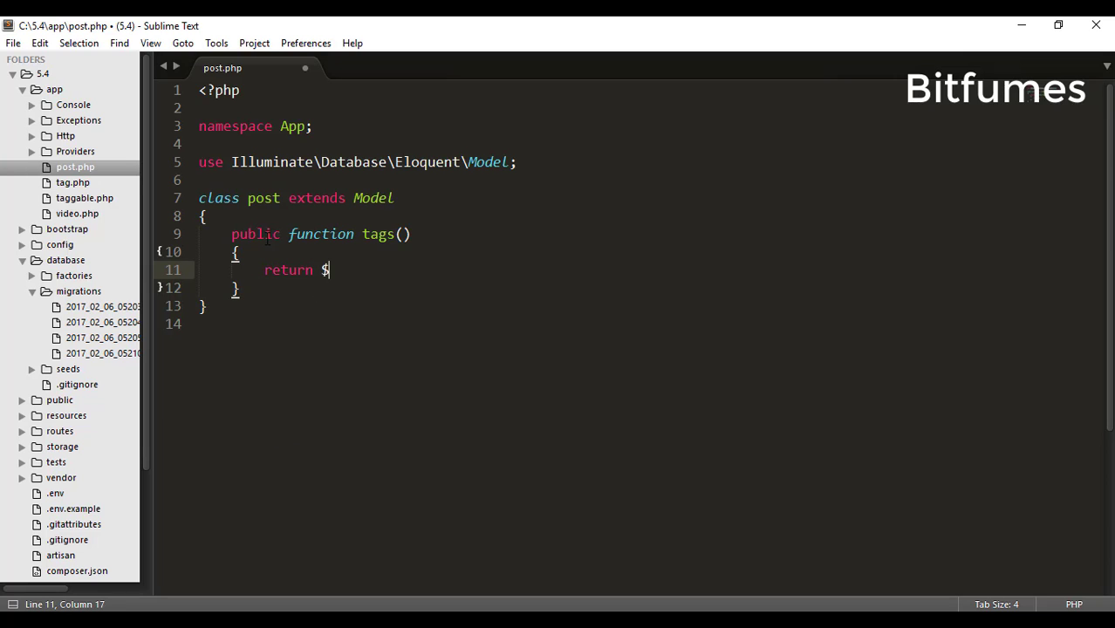
type("this->morph")
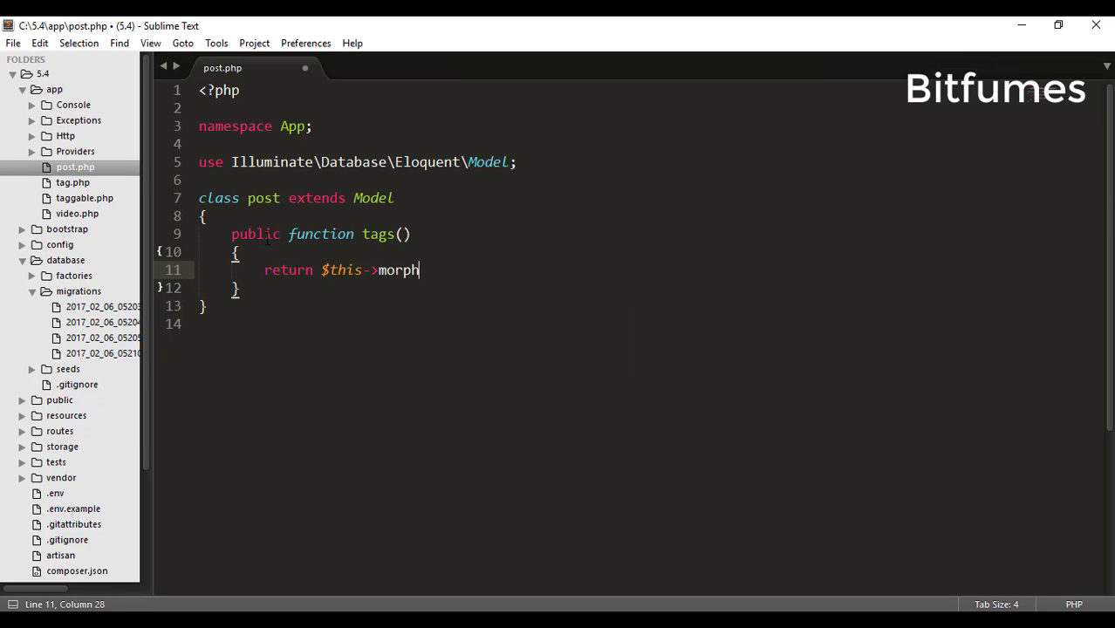
type("ToMany")
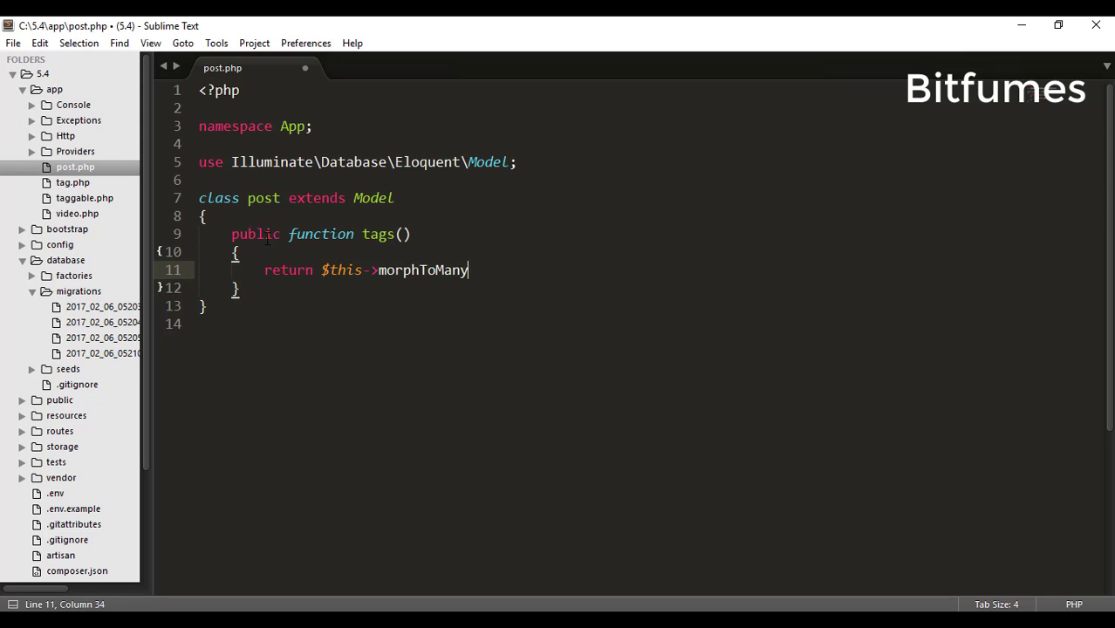
type("('')")
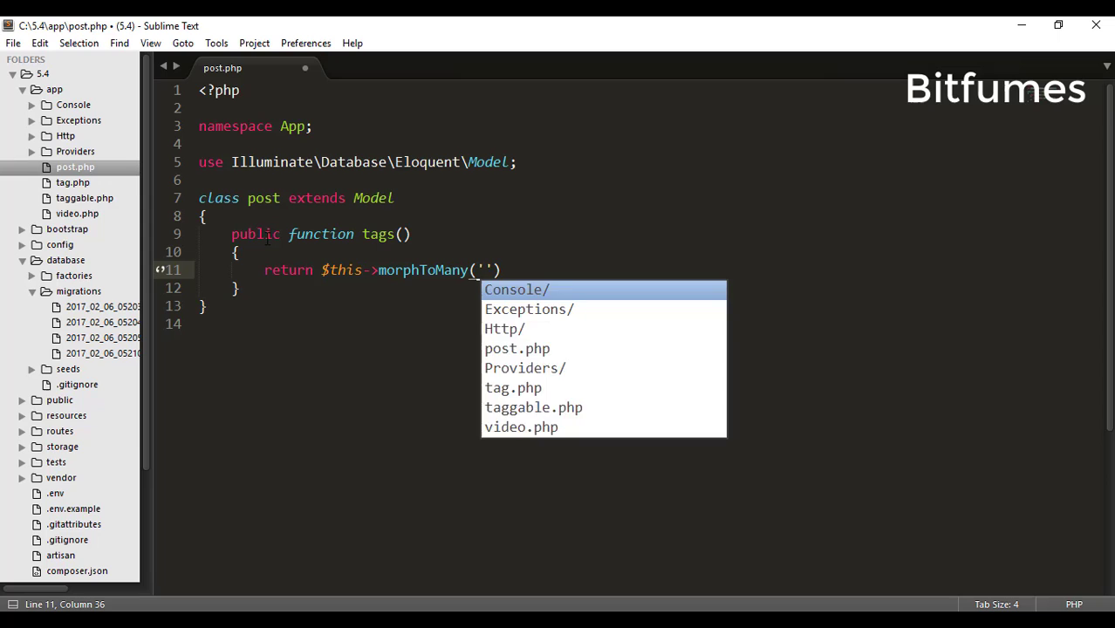
type("App\\tag")
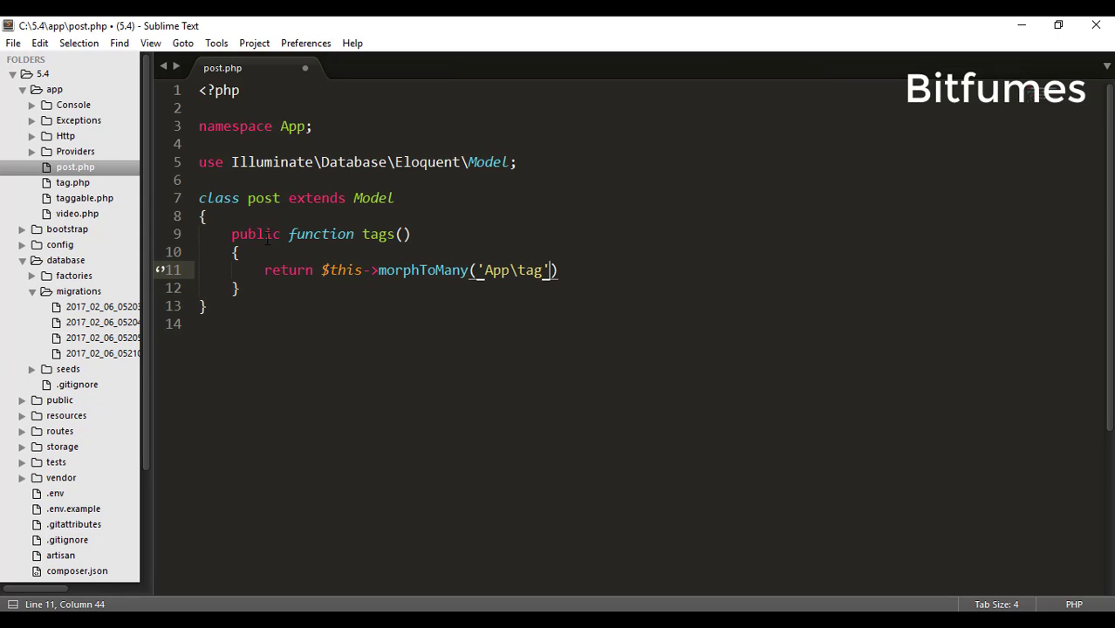
type(",'taggable")
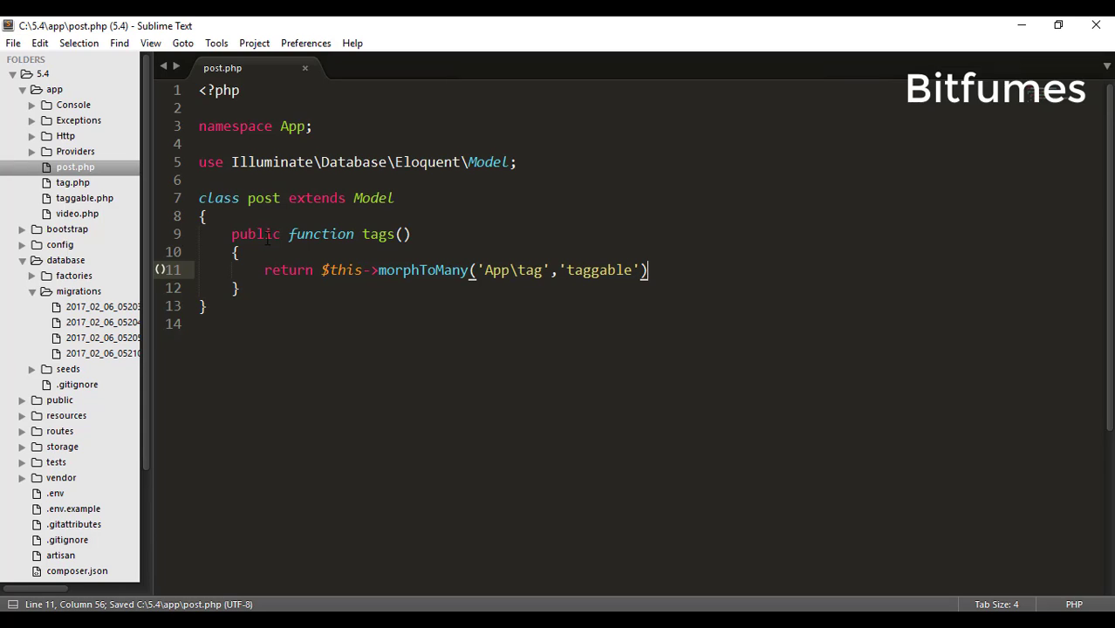
type(";")
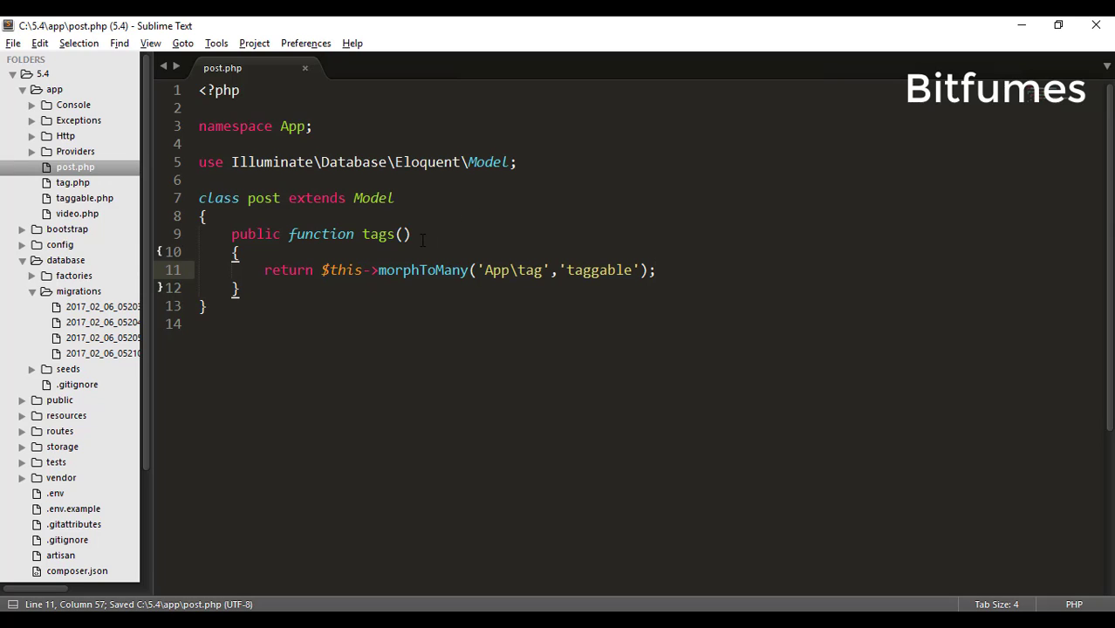
key("ctrl+p")
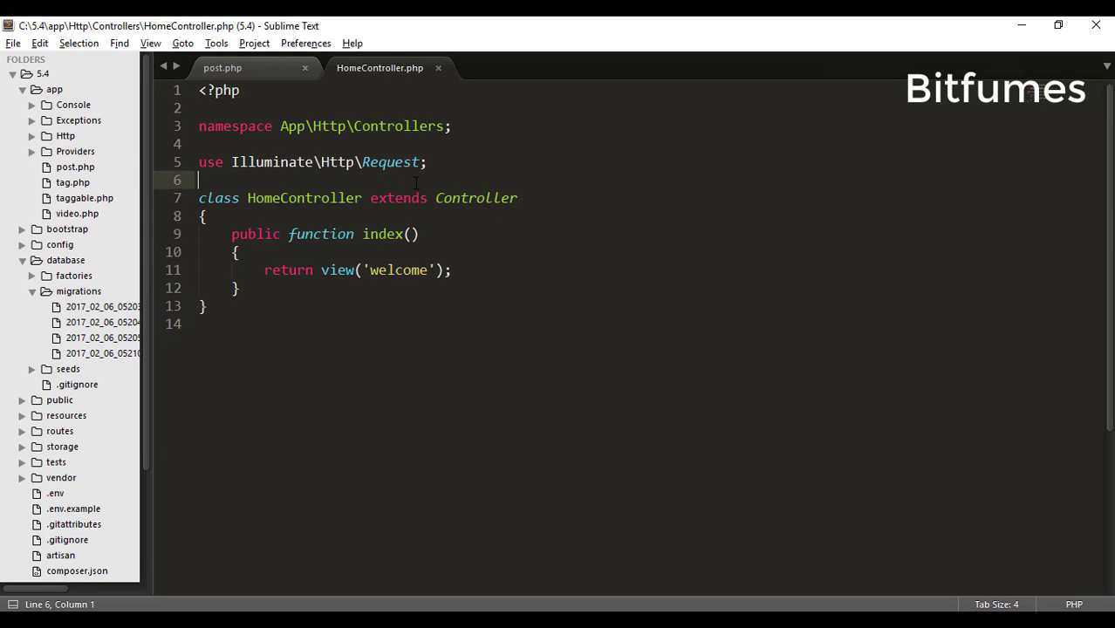
- Import App\post and have index() return post::first()'s tags, commenting out the welcome view
type("use po")
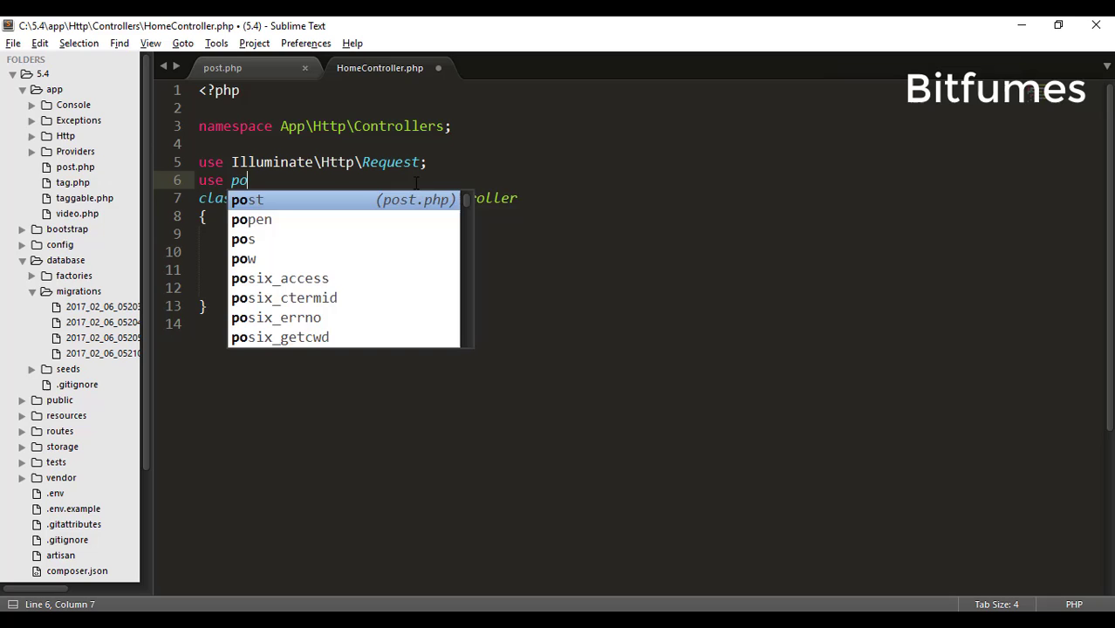
type("App\\")
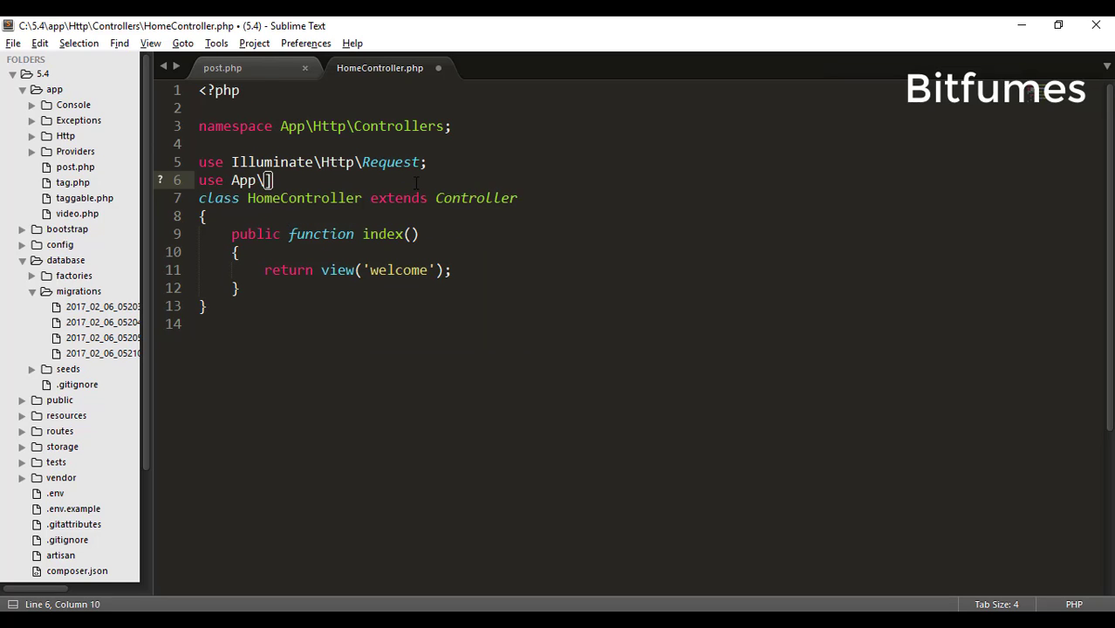
type("post;")
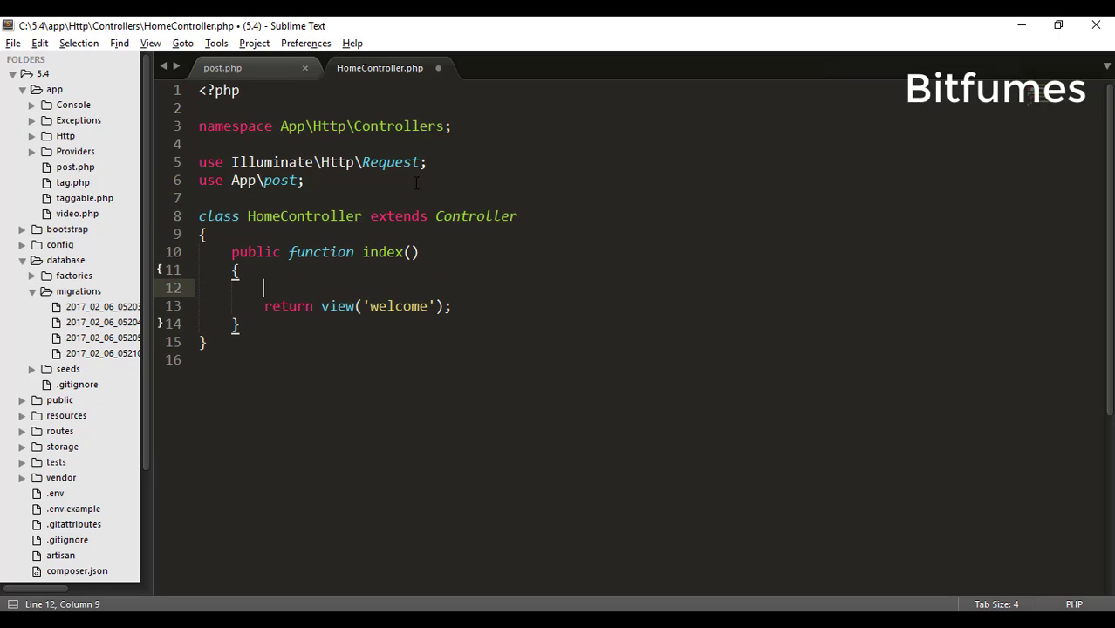
type("$post")
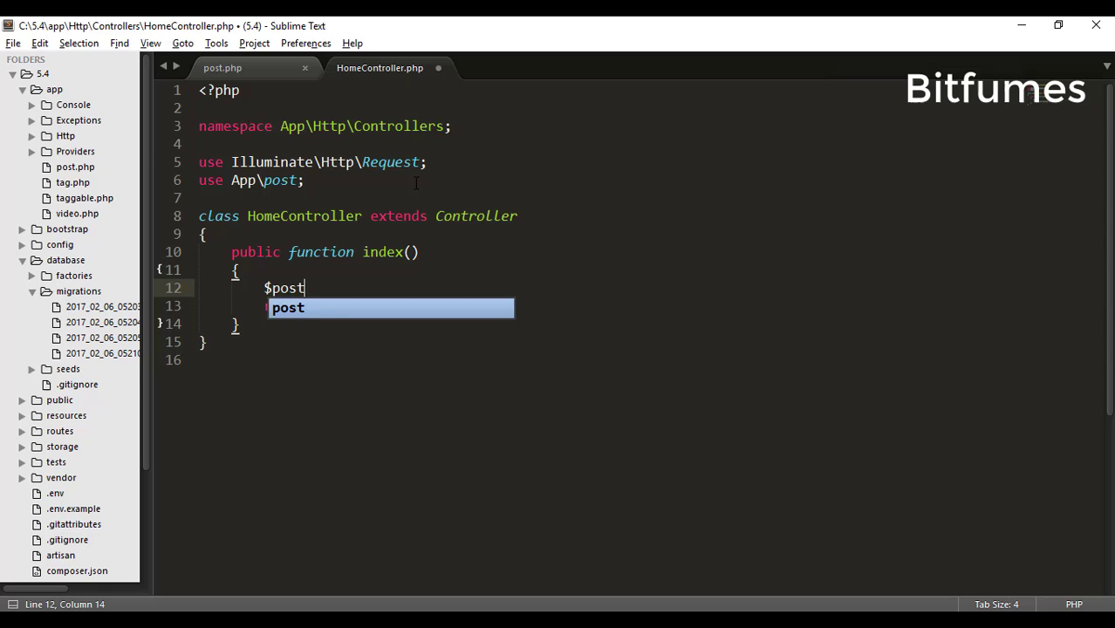
type("= p")
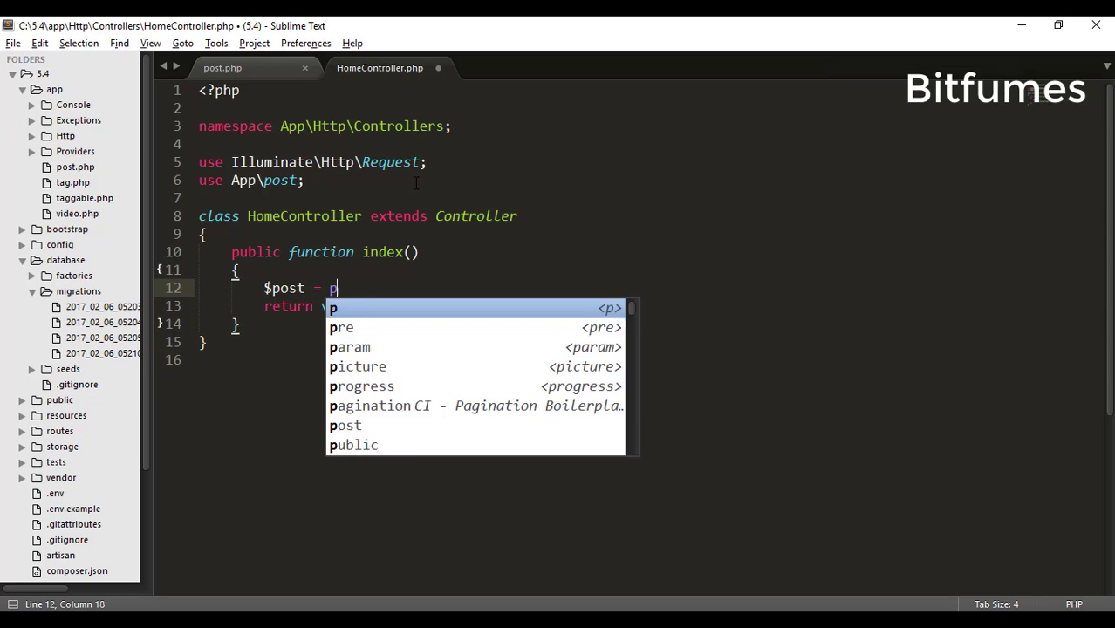
type("ost::first();")
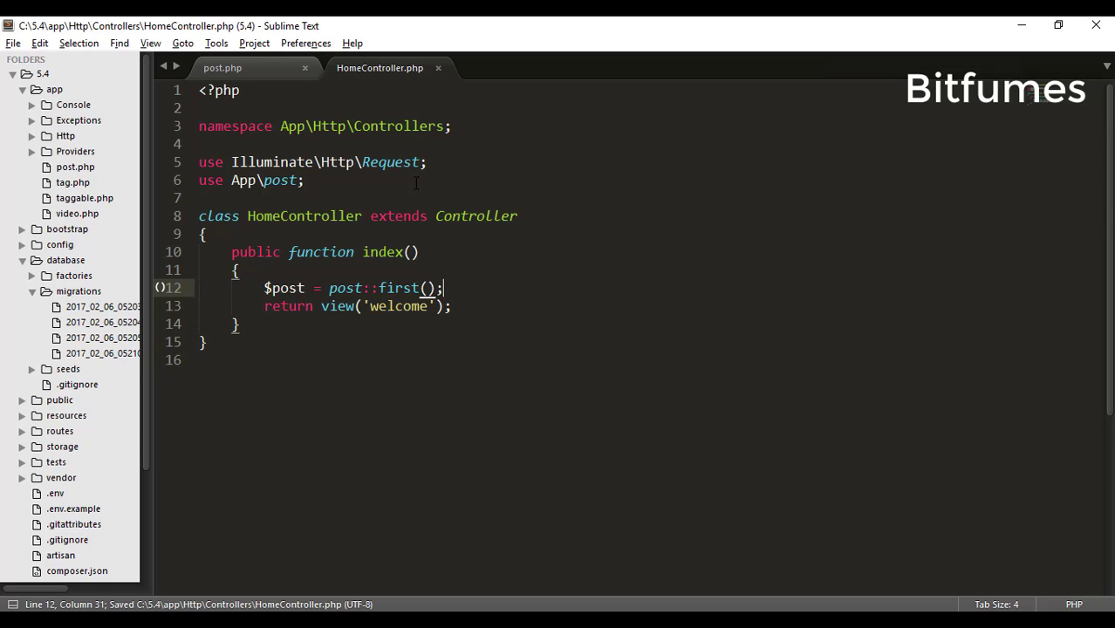
type("return $post;")
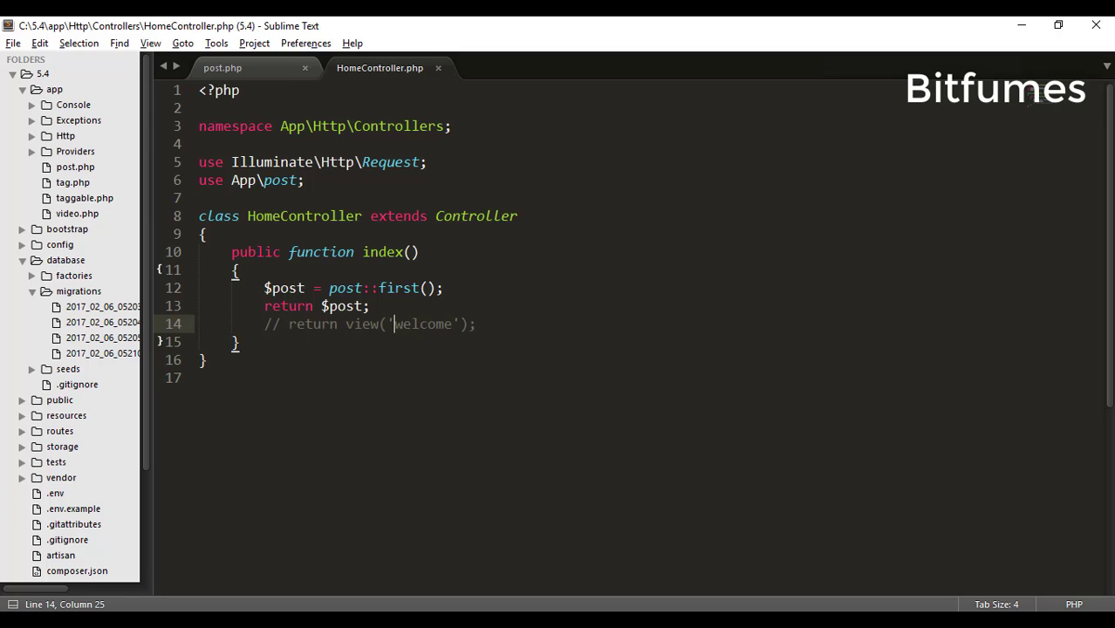
type("->t")
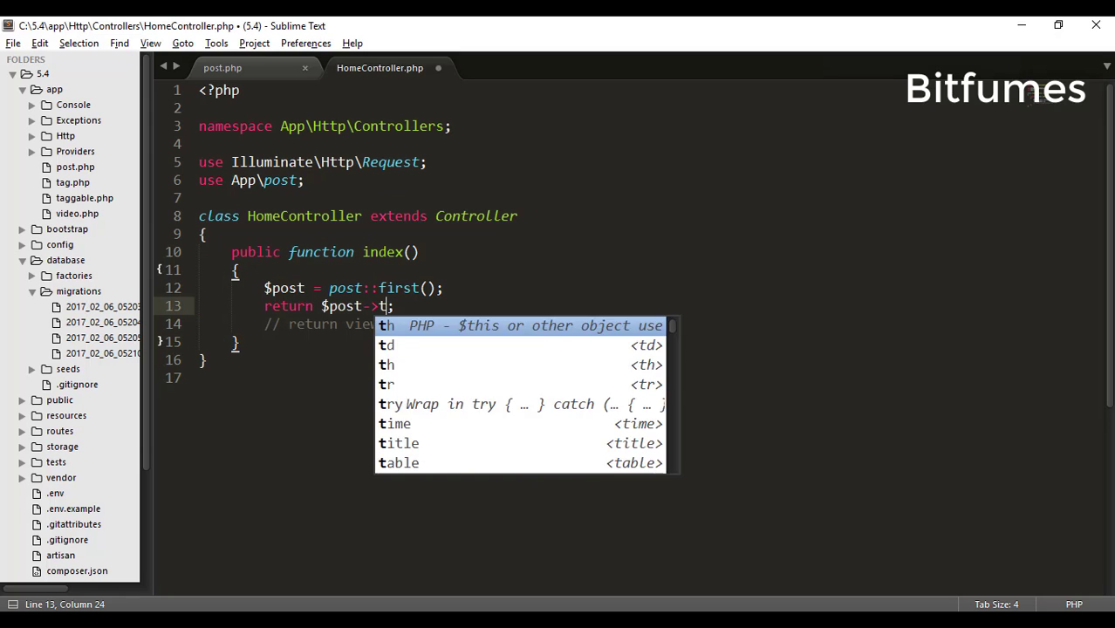
type("ags")
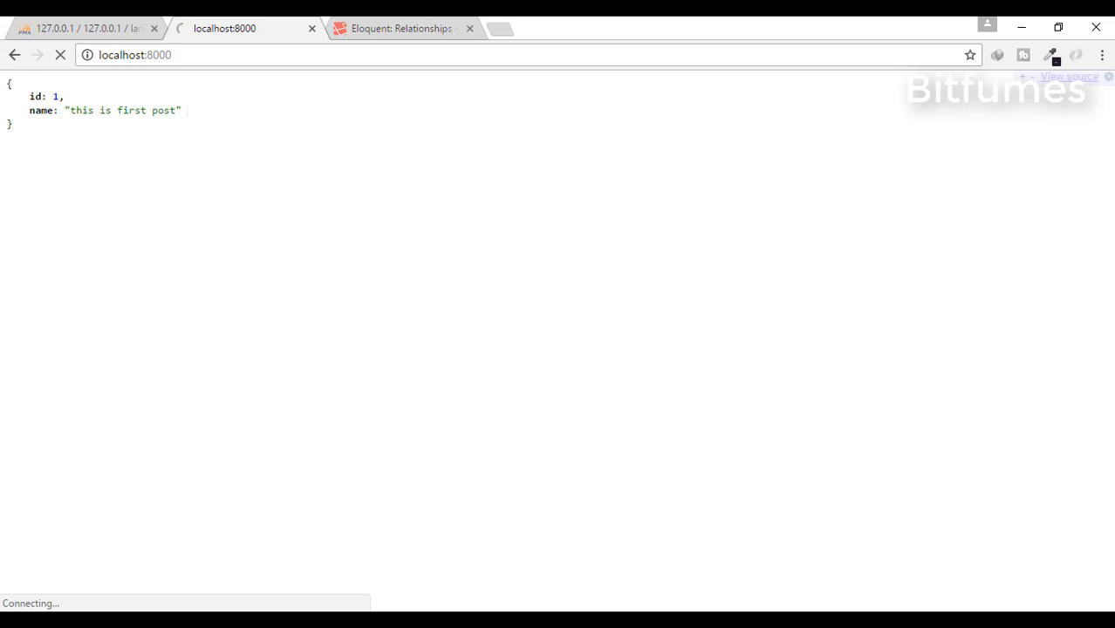
left_click(60, 54)
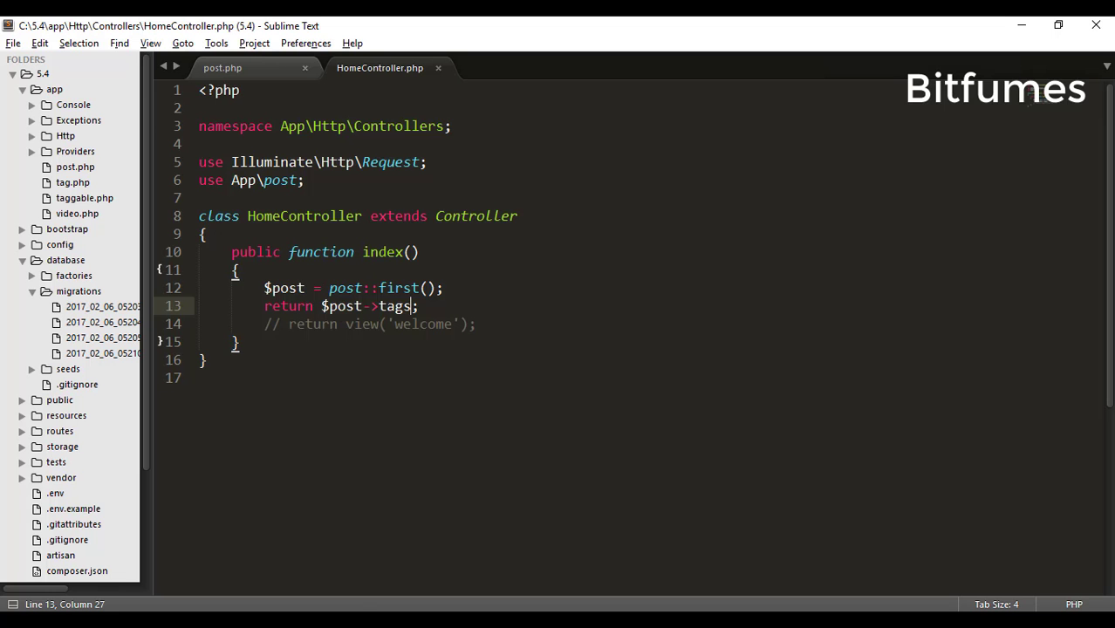
- Import App\video and have index() return video::first()'s tags instead
type("use App\\video;")
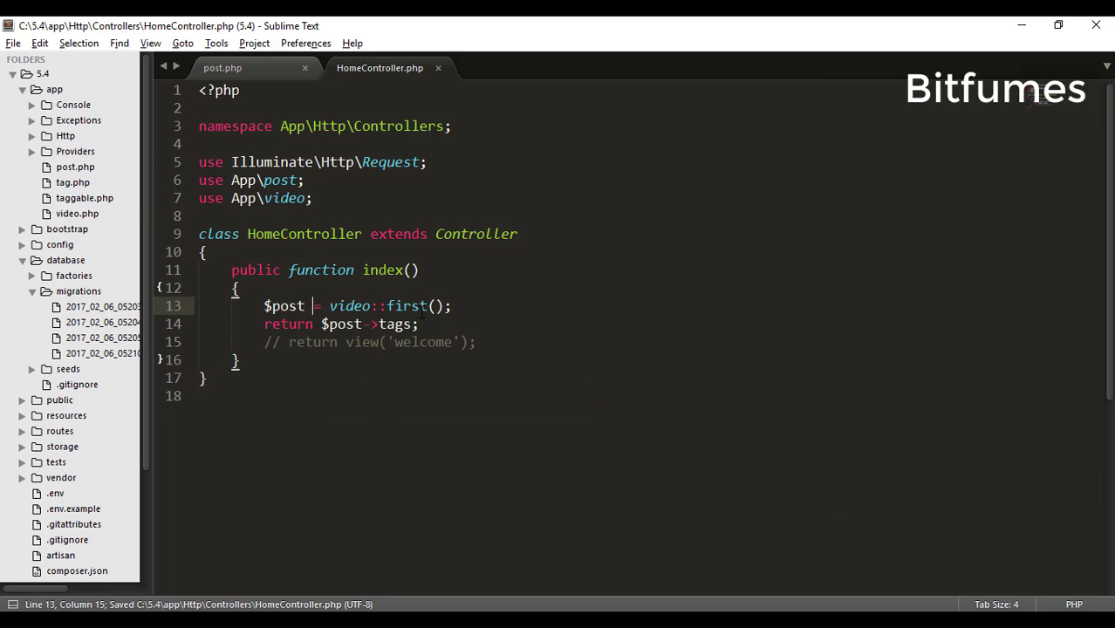
type("video")
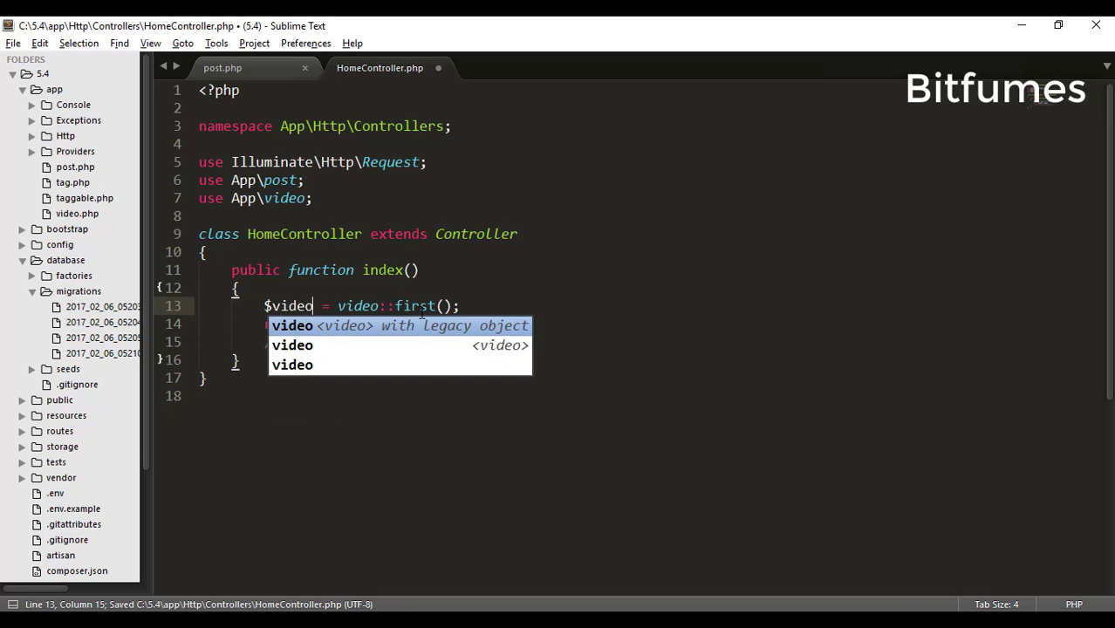
type("return $v->tags;")
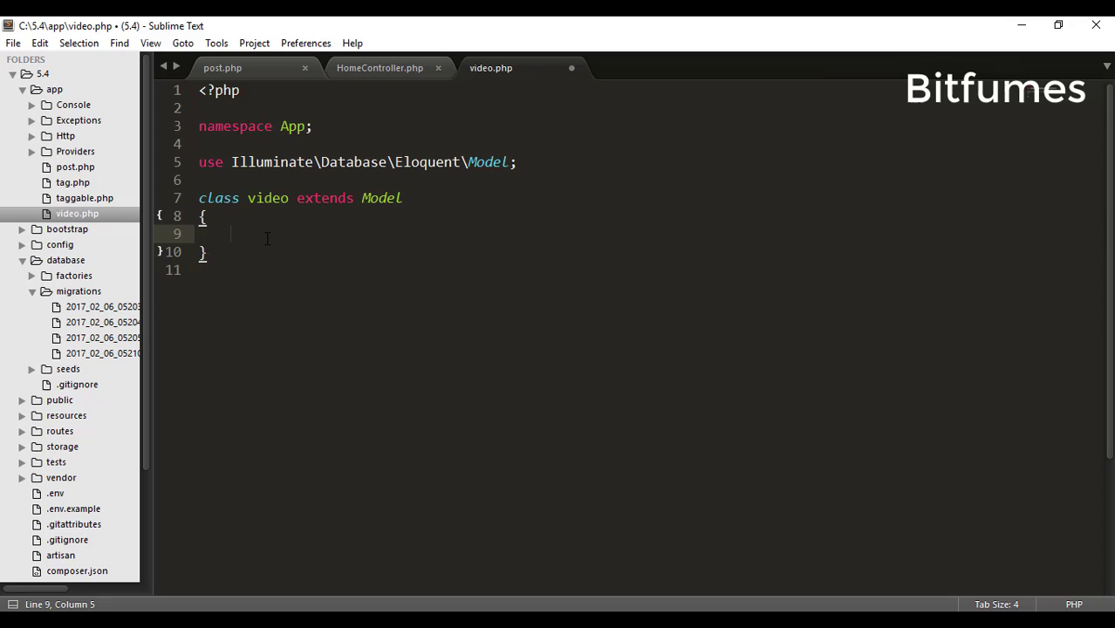
- Add a tags() method to video.php returning $this->morphToMany('App\tag','taggable')
type("public function index()")
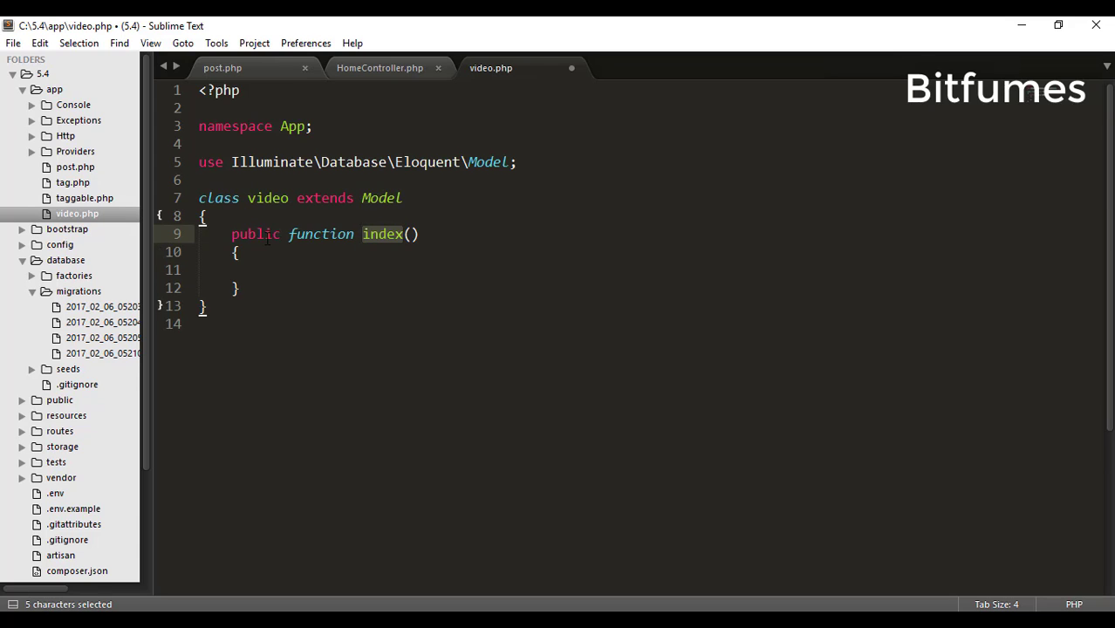
type("tags")
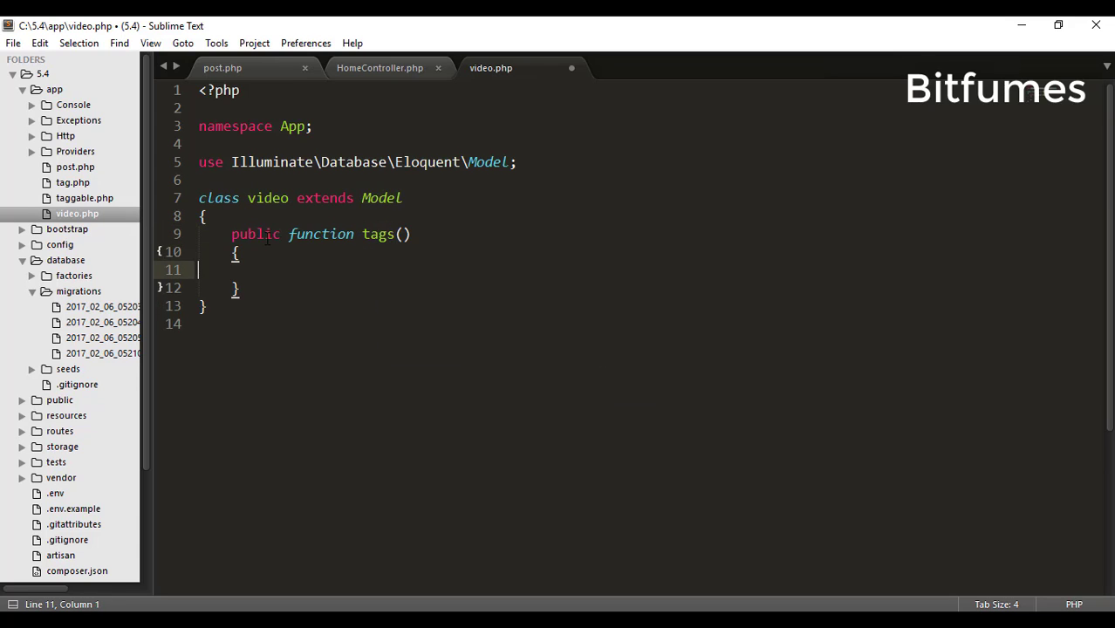
type("return")
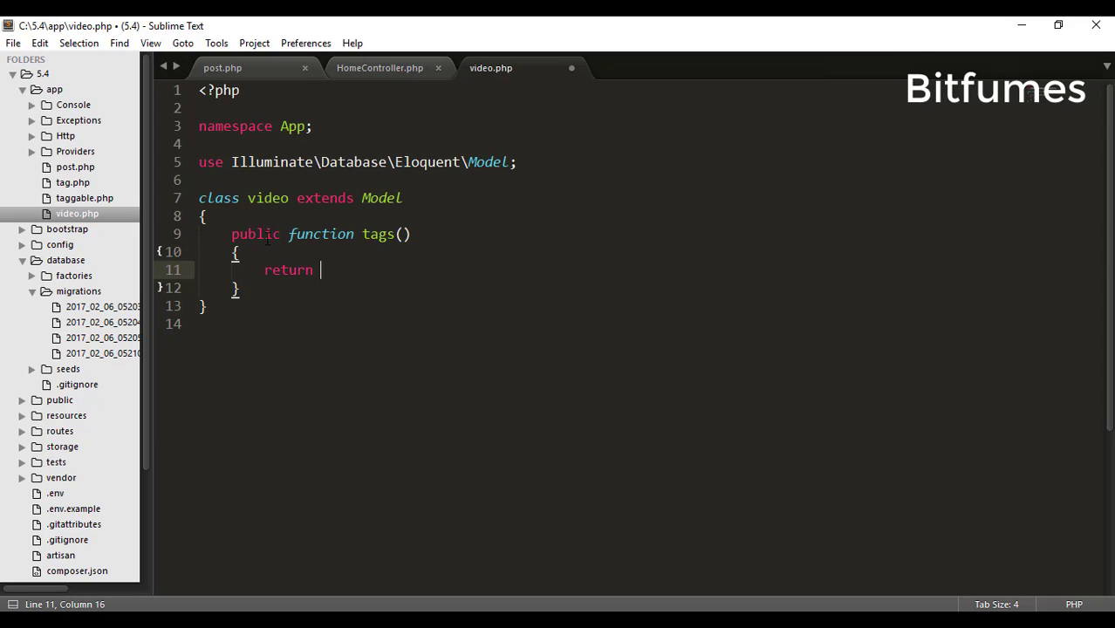
type("$this->m")
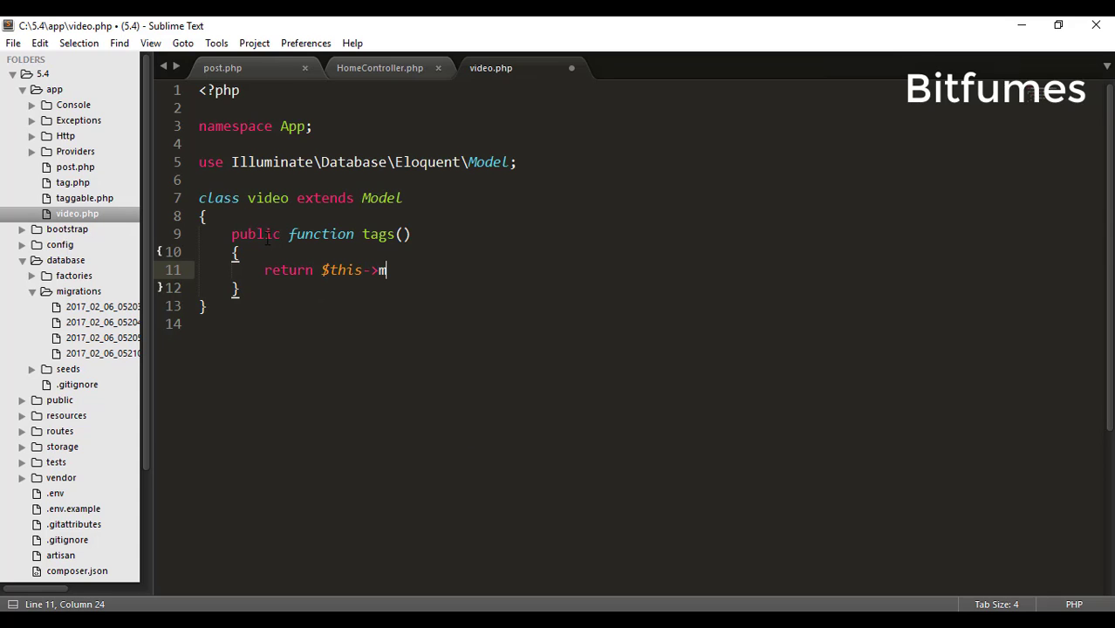
type("orphToMany('")
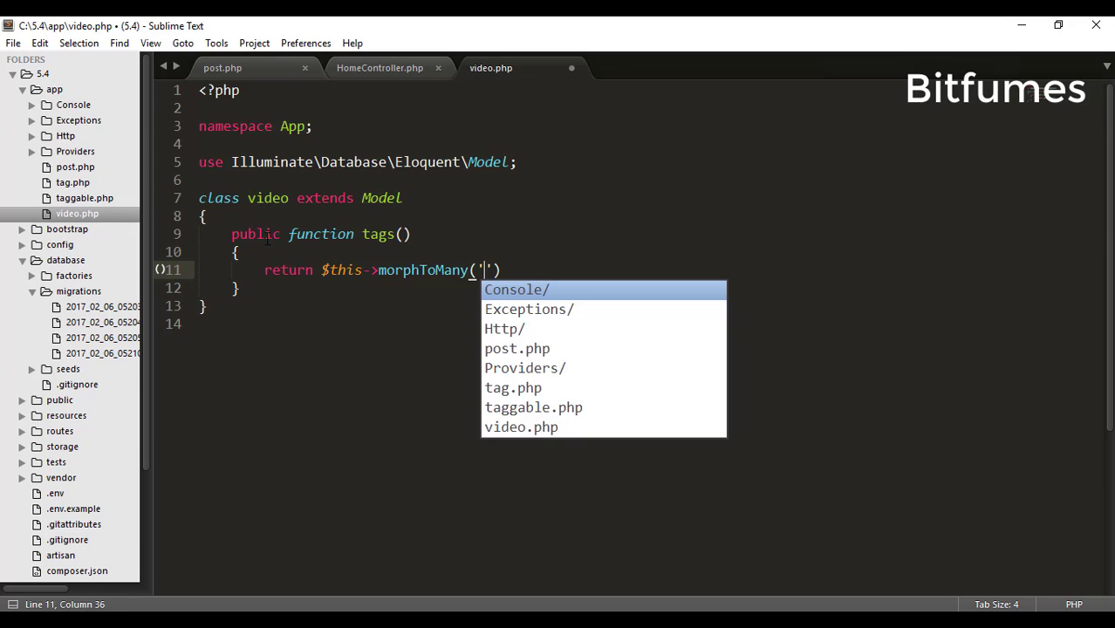
type("App\\t")
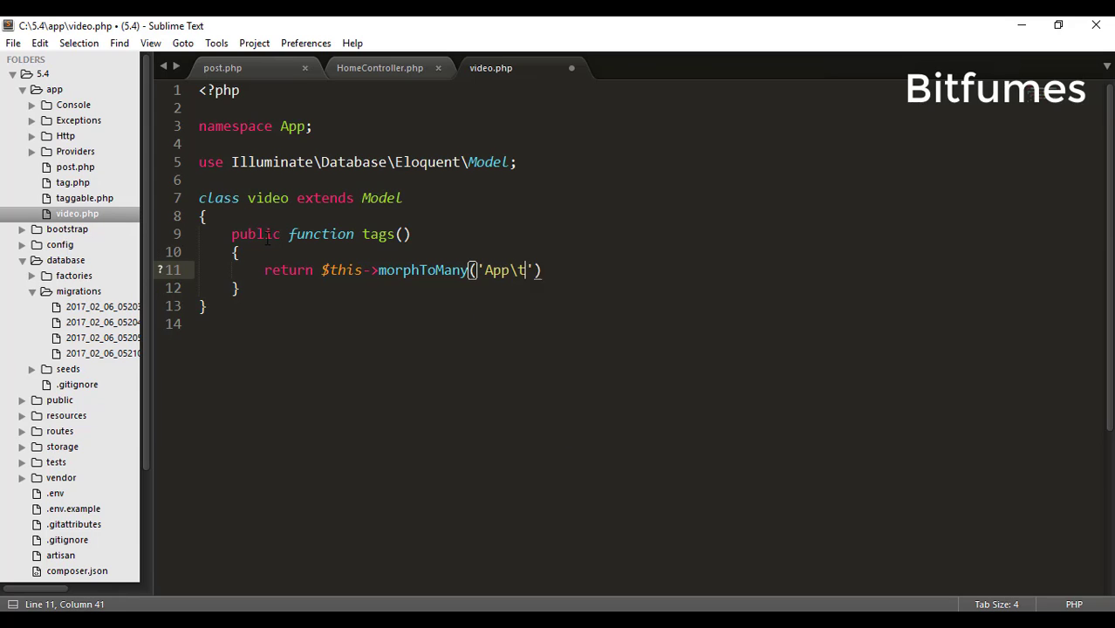
type("ag',")
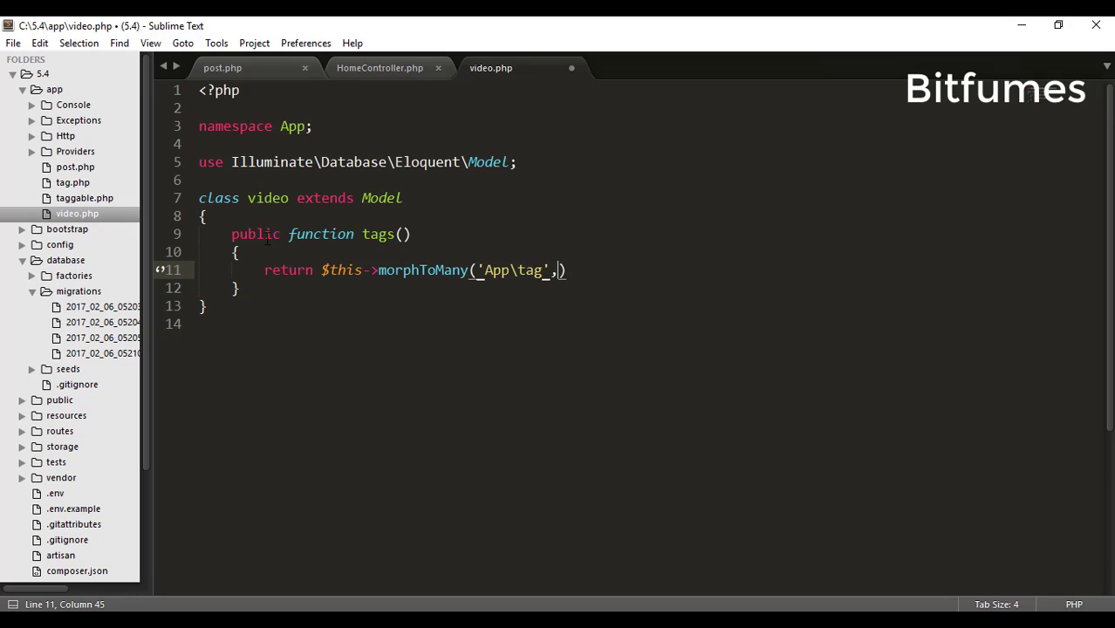
type("'tagga")
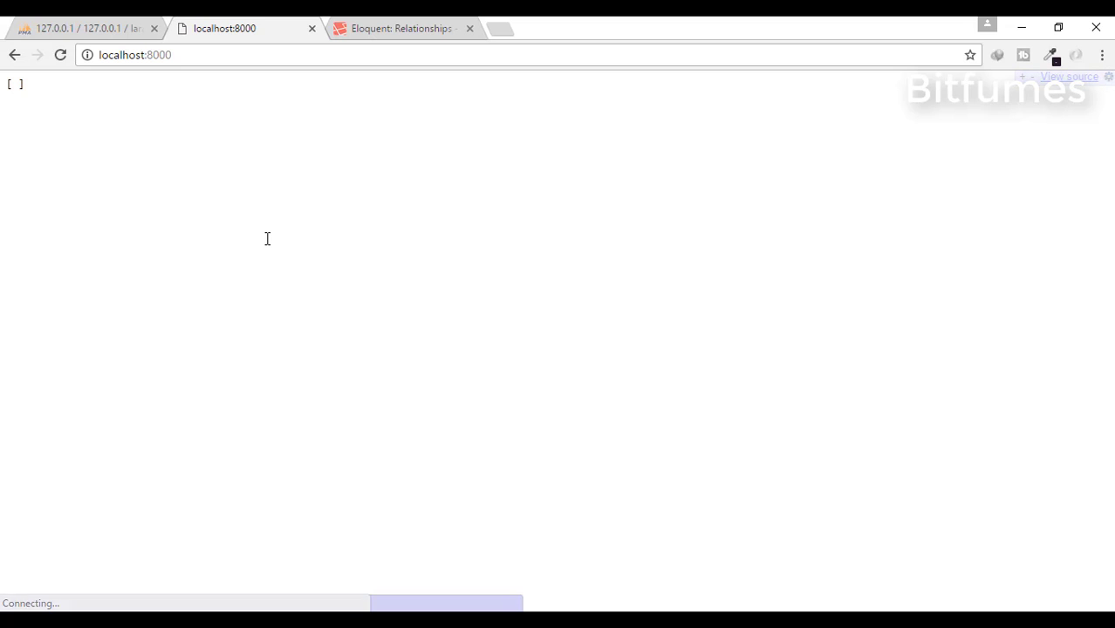
left_click(83, 28)
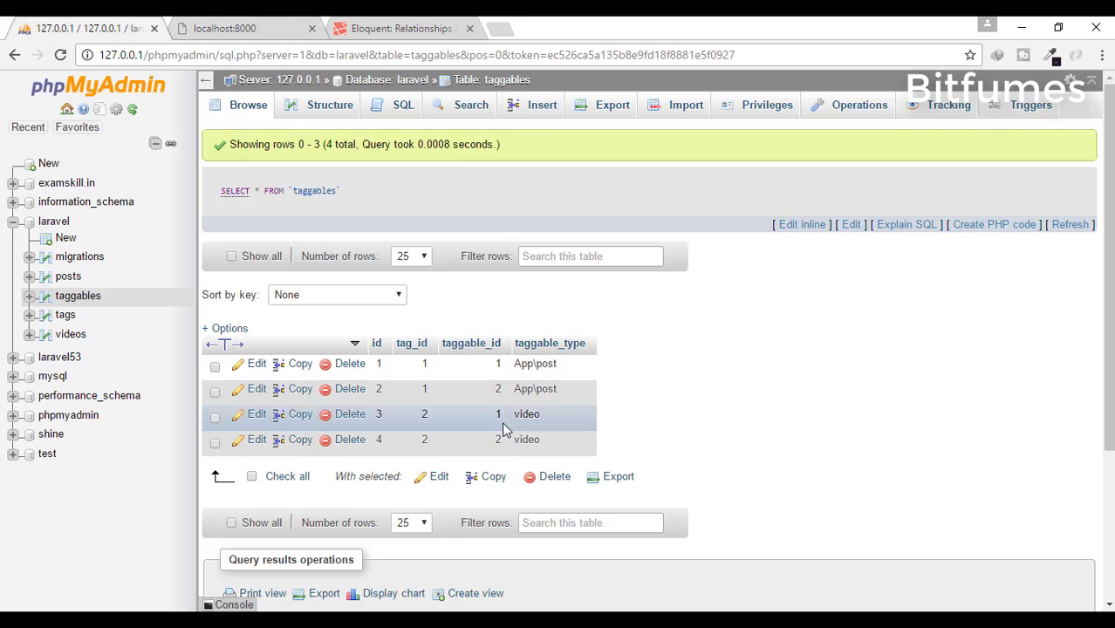
mouse_move(528, 418)
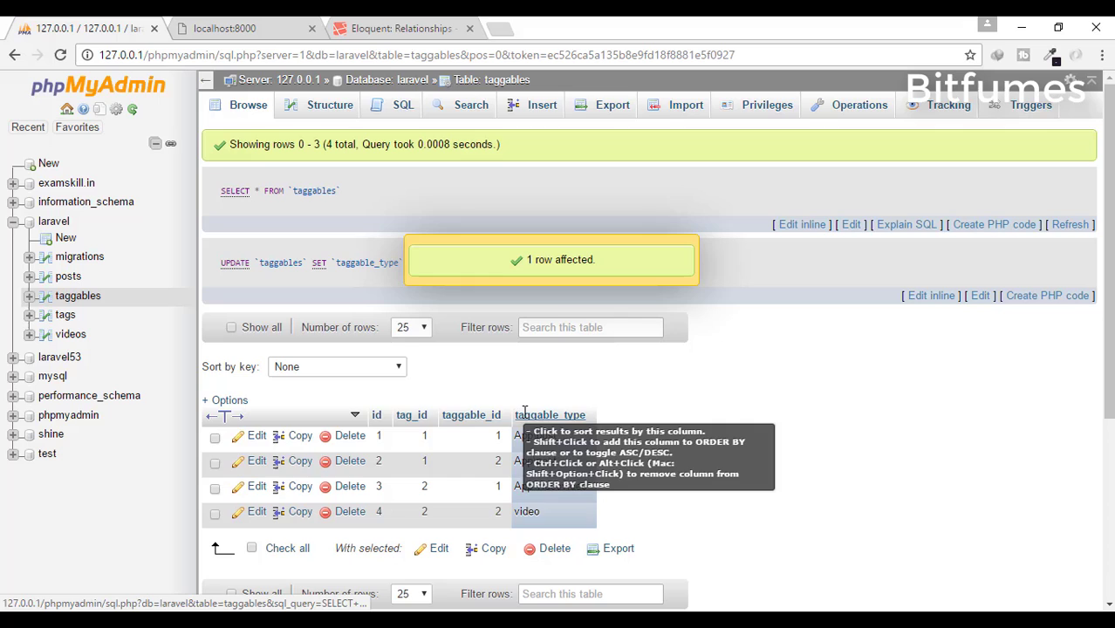
mouse_move(284, 21)
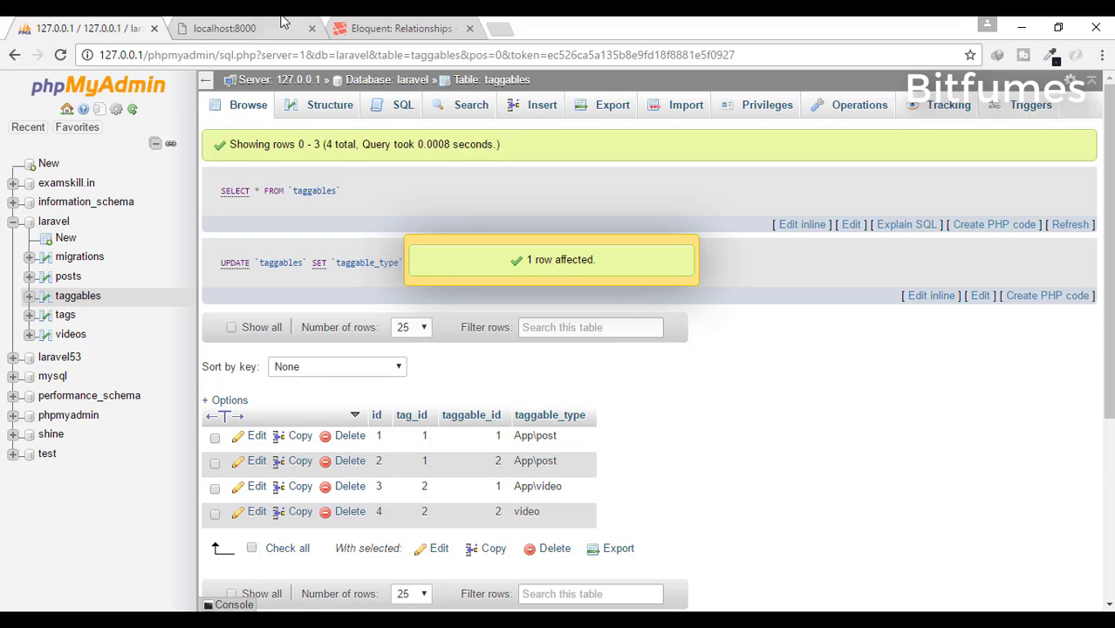
- Reload the localhost:8000 page to confirm the first video now returns the sarthaksavvy tag
left_click(223, 28)
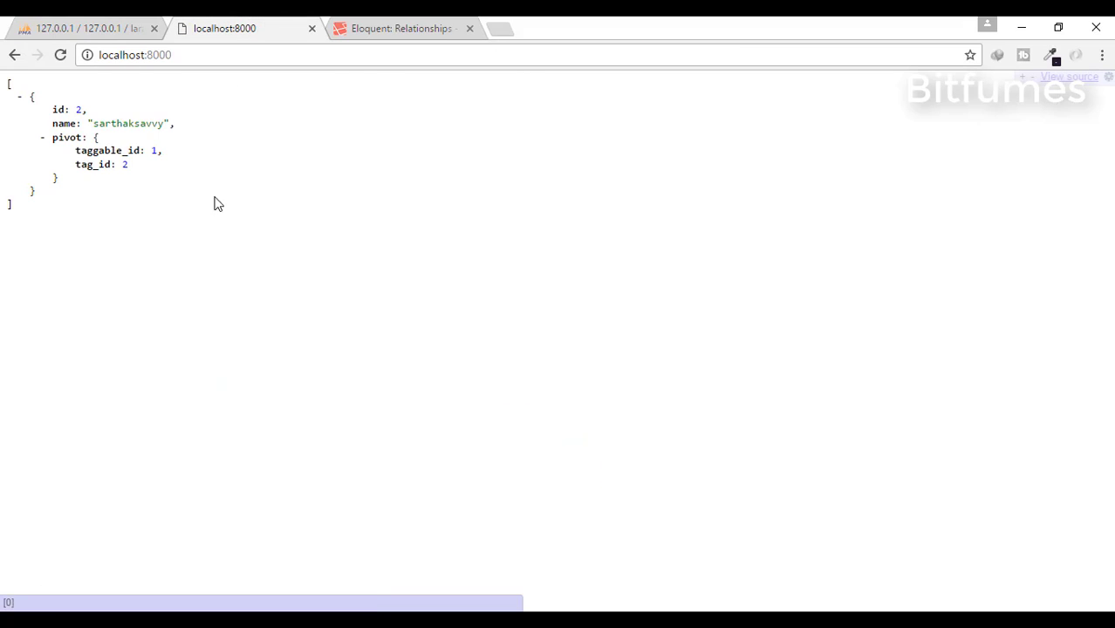
mouse_move(318, 561)
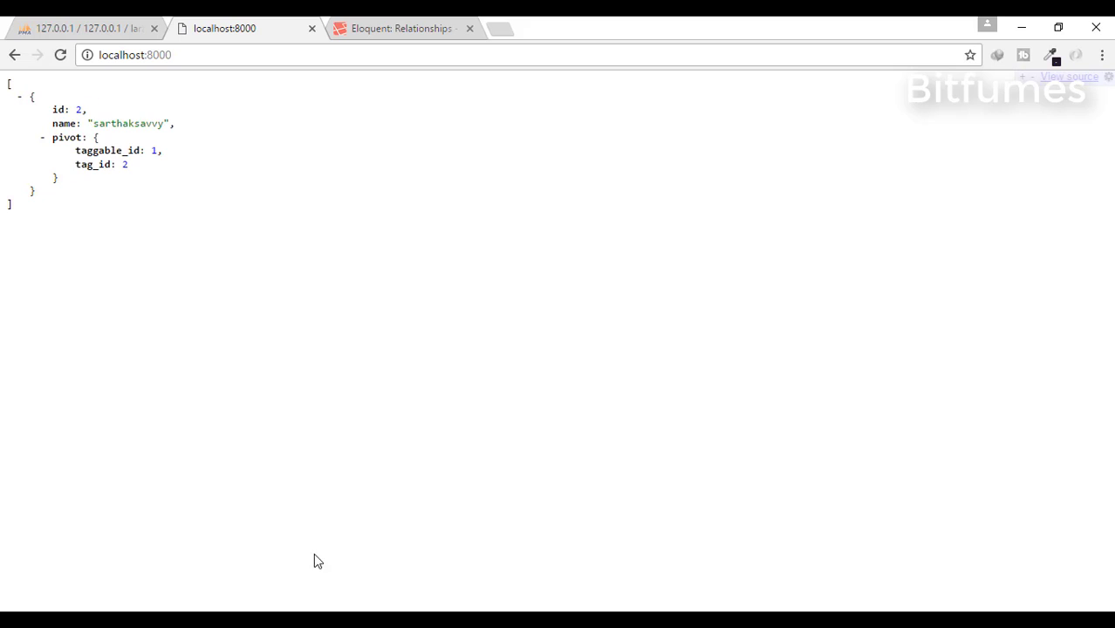